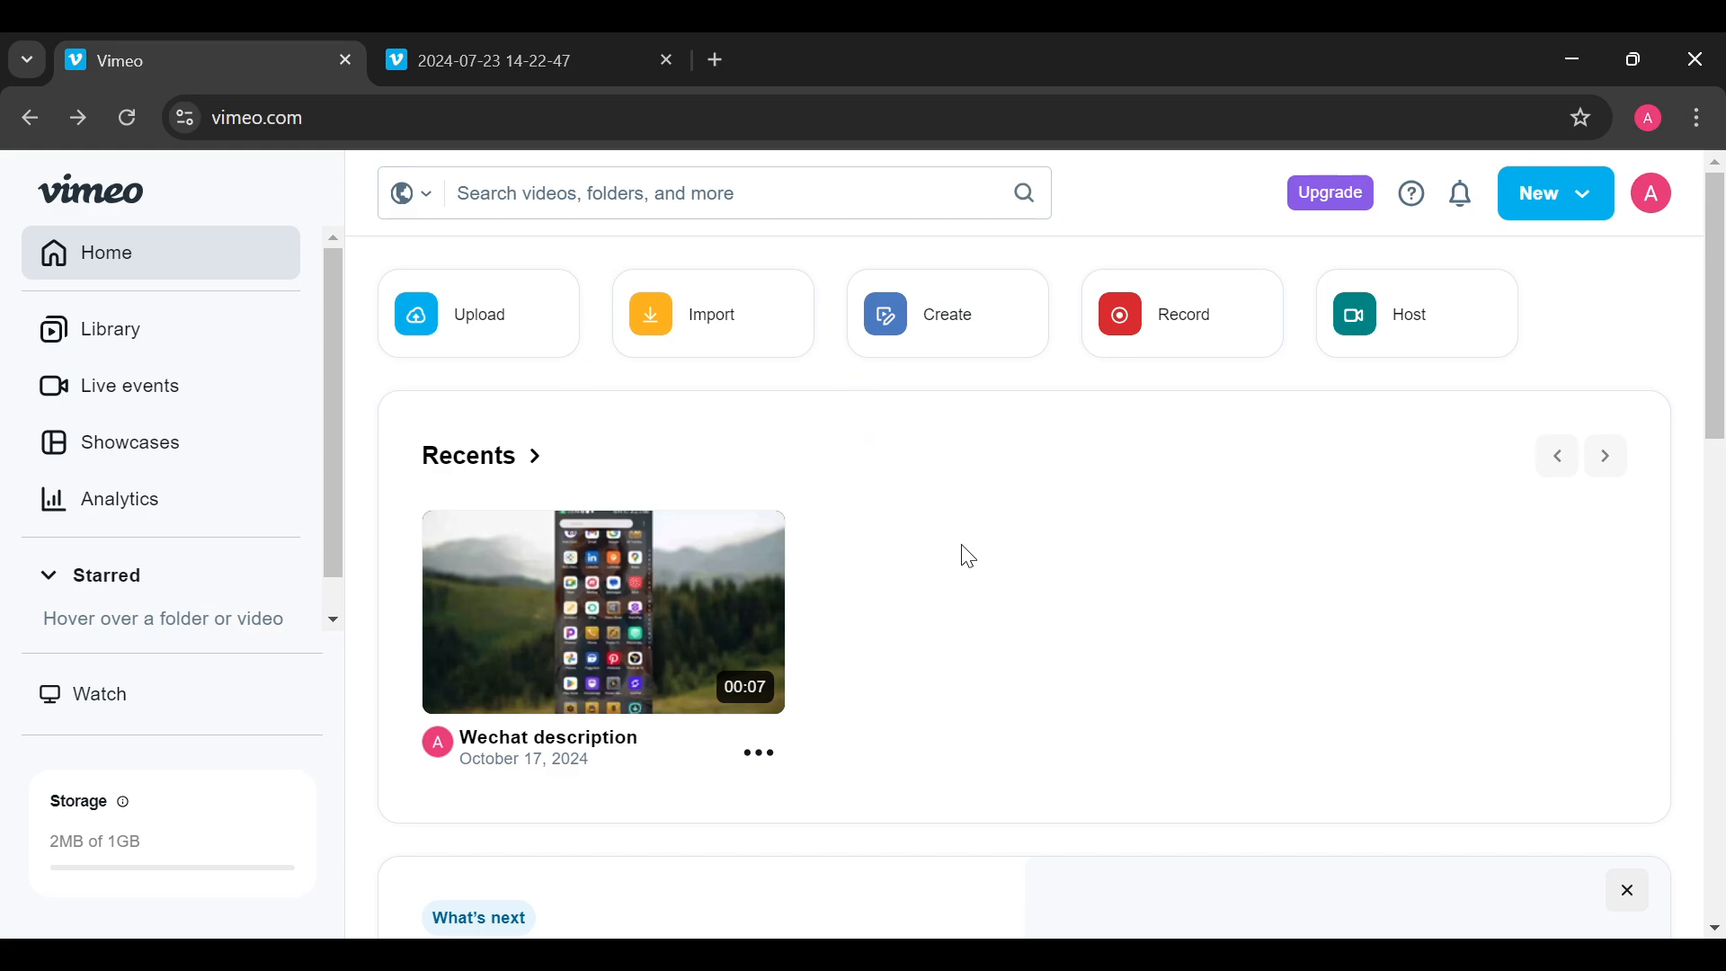
- Go to the account's Collections page through the profile menu
scroll("down", 3)
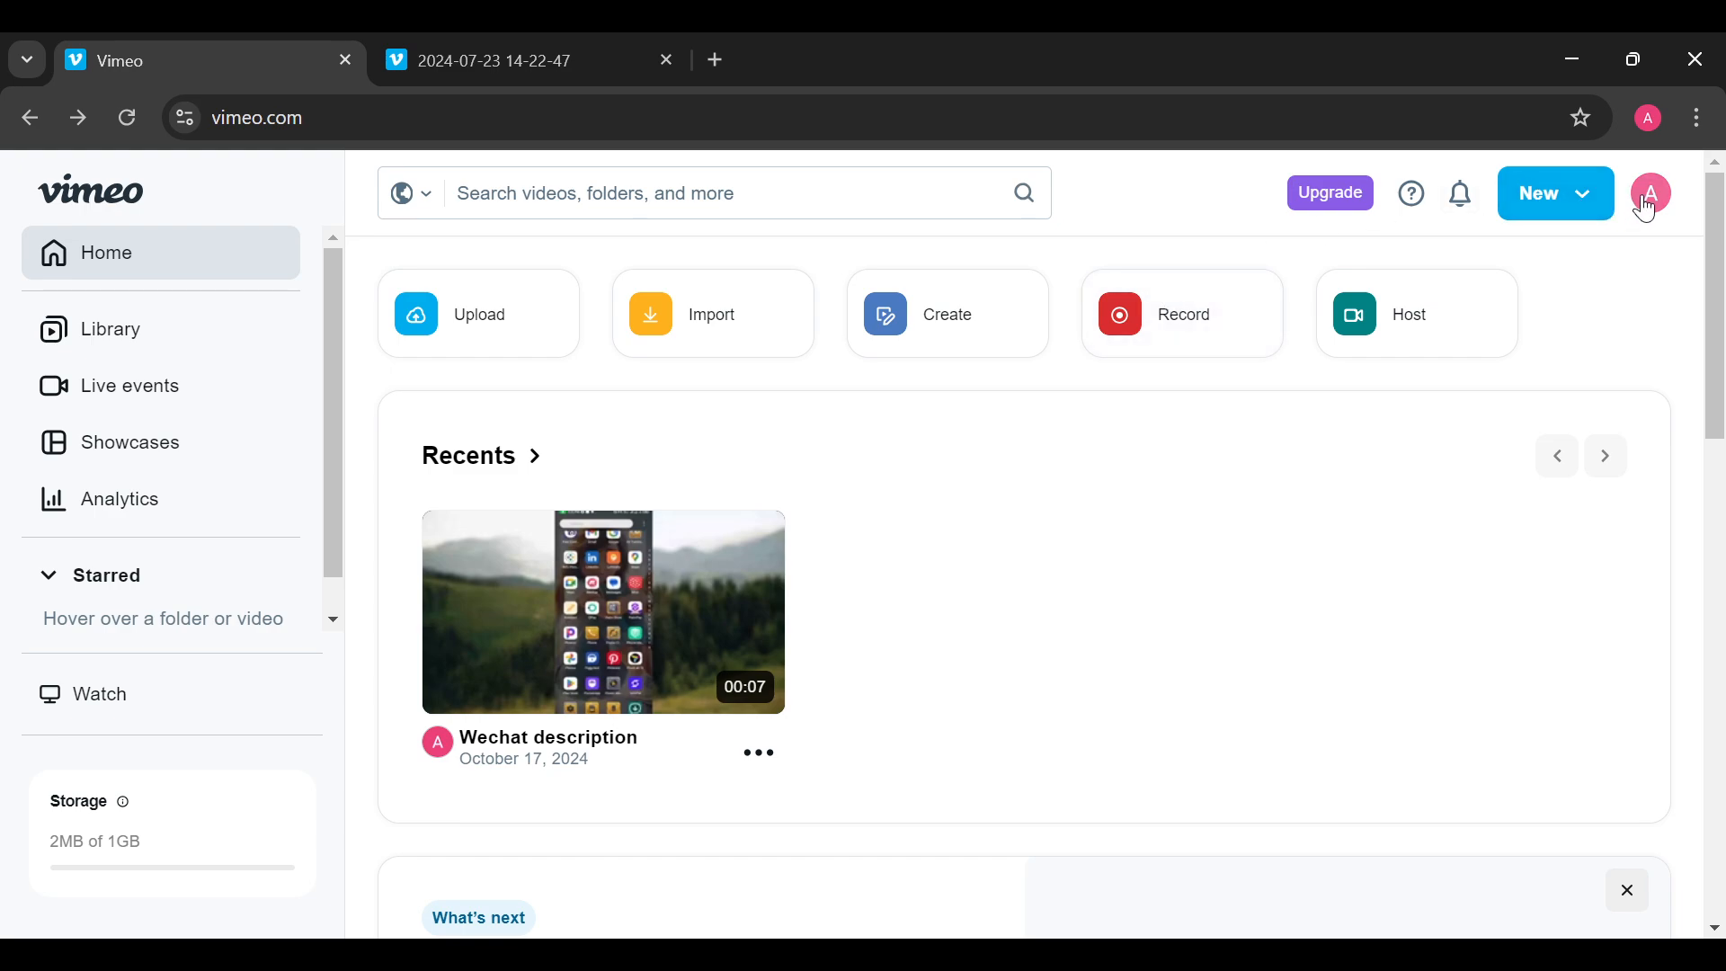
left_click(1651, 192)
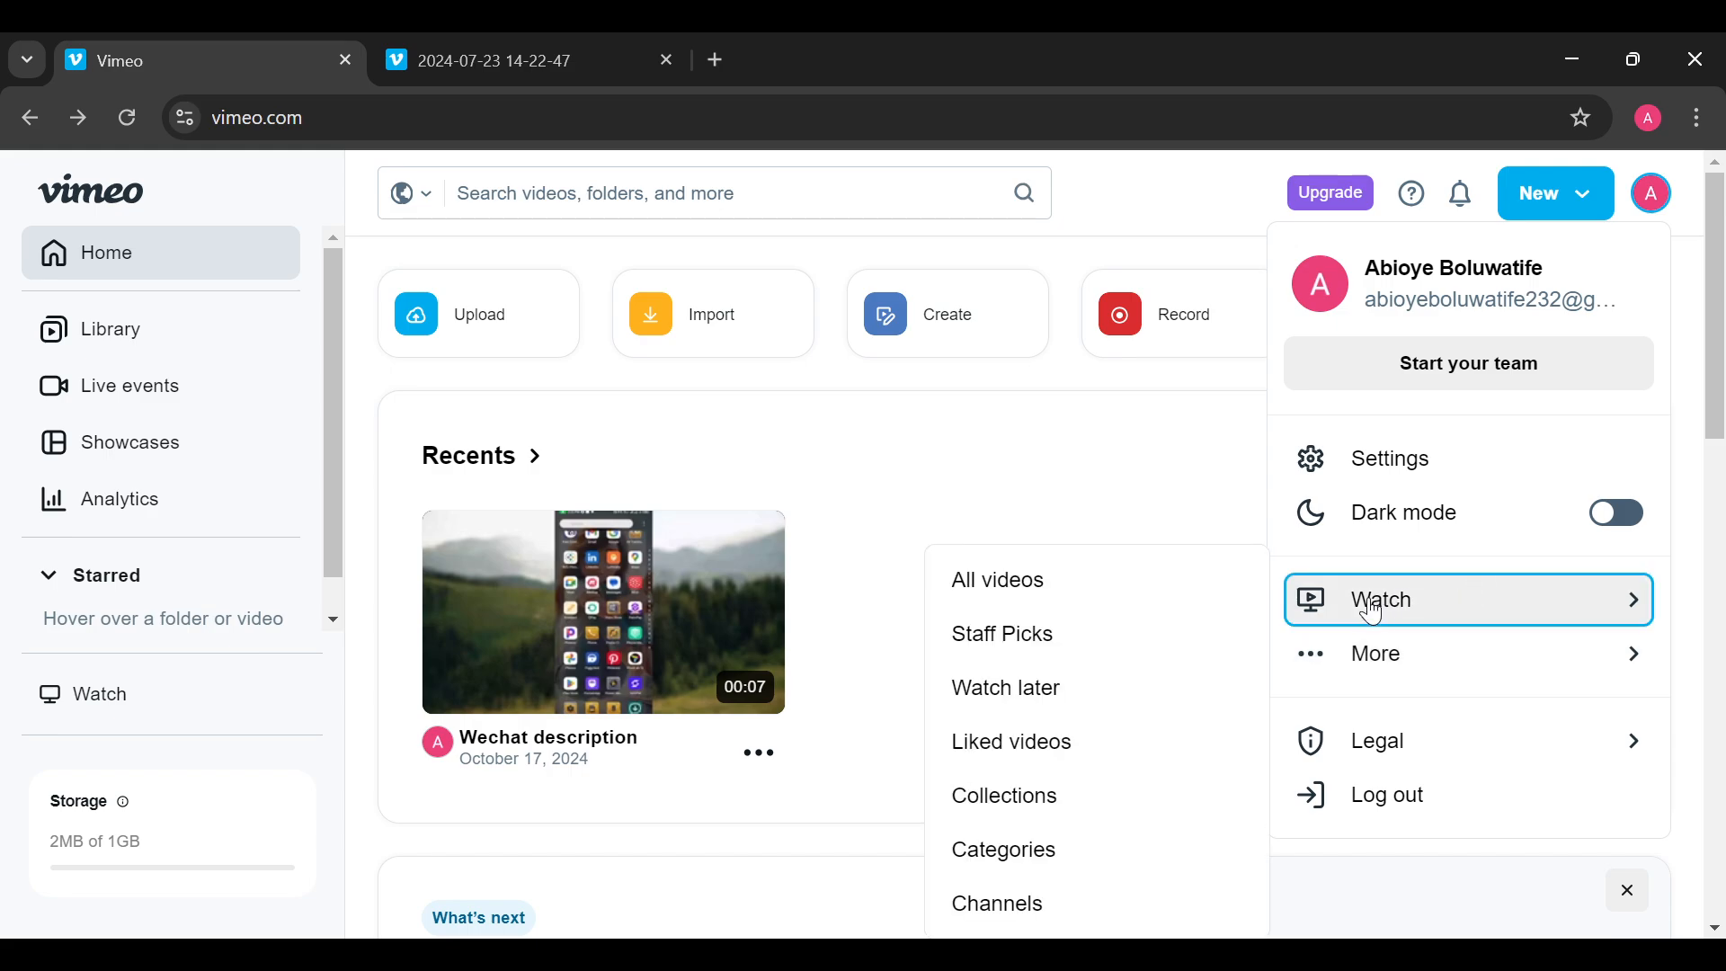
mouse_move(1002, 633)
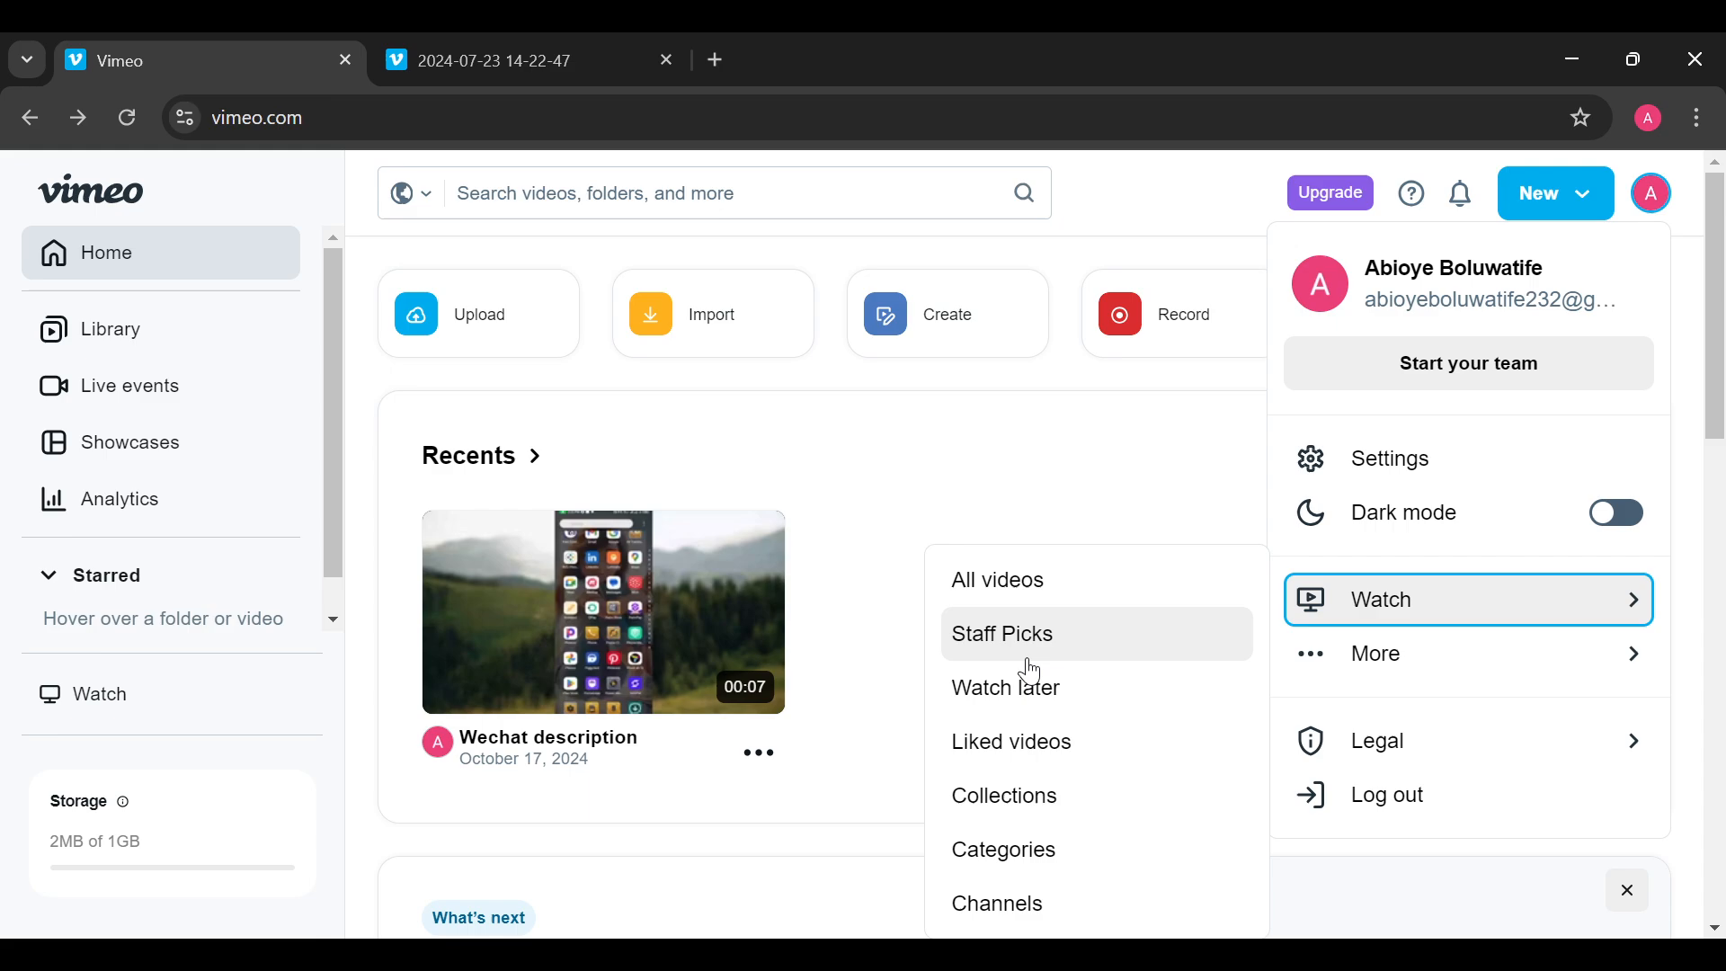
mouse_move(1024, 795)
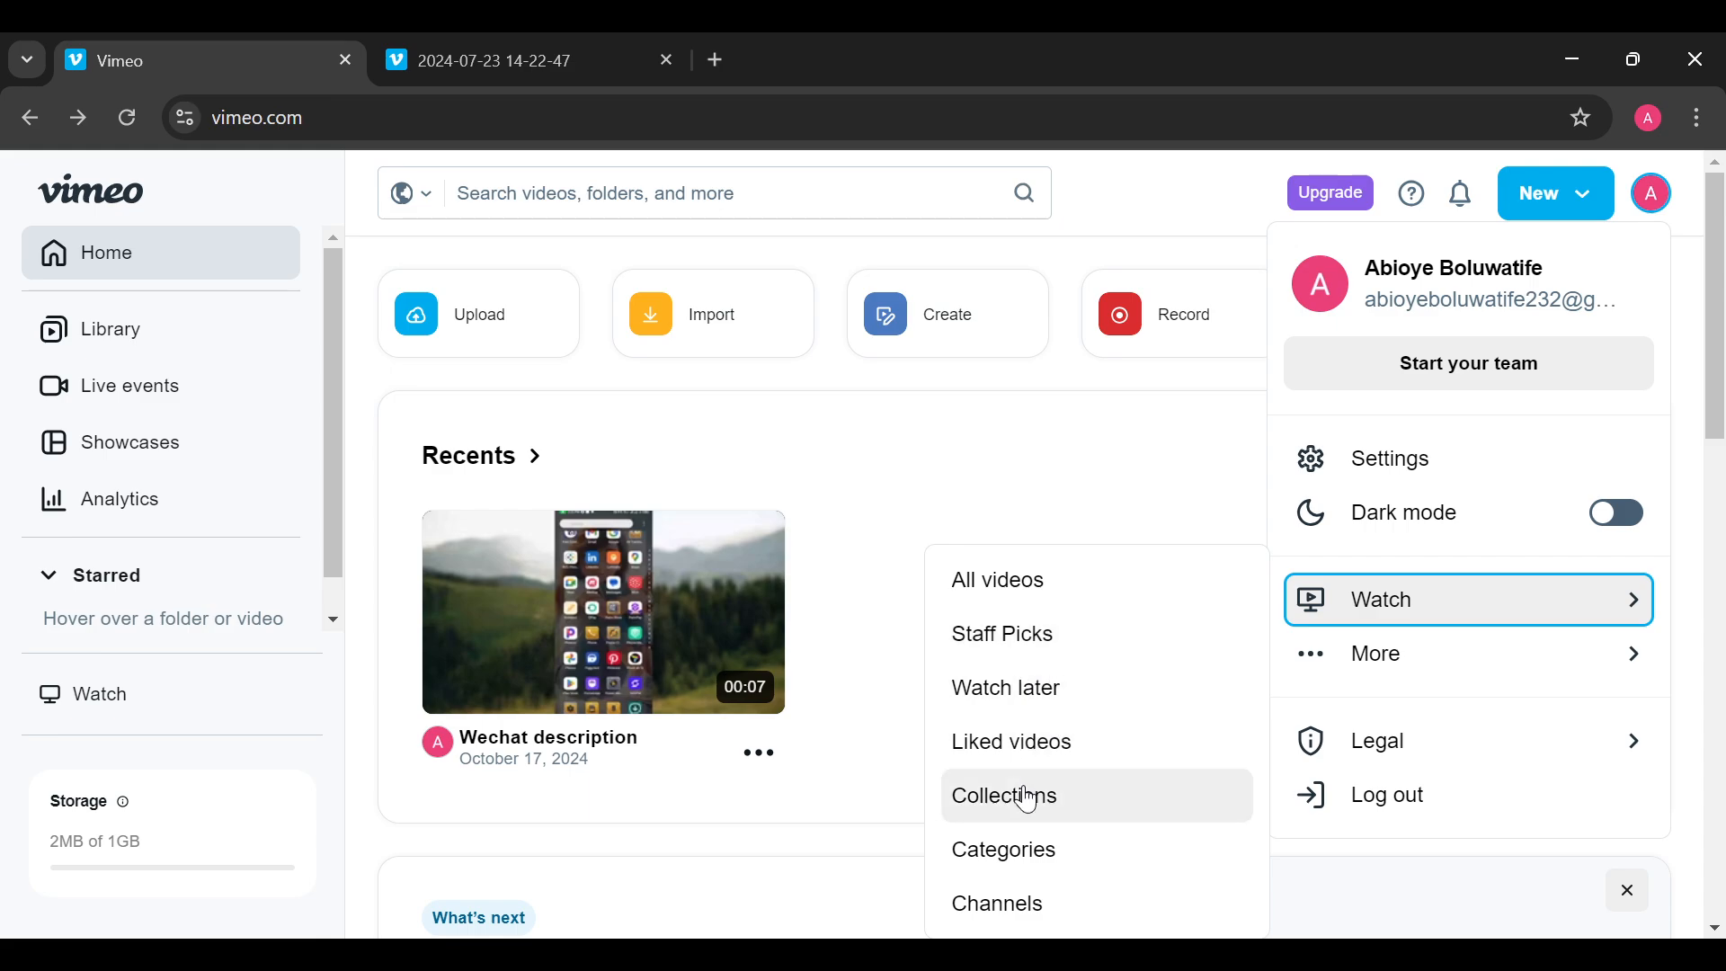
left_click(1003, 795)
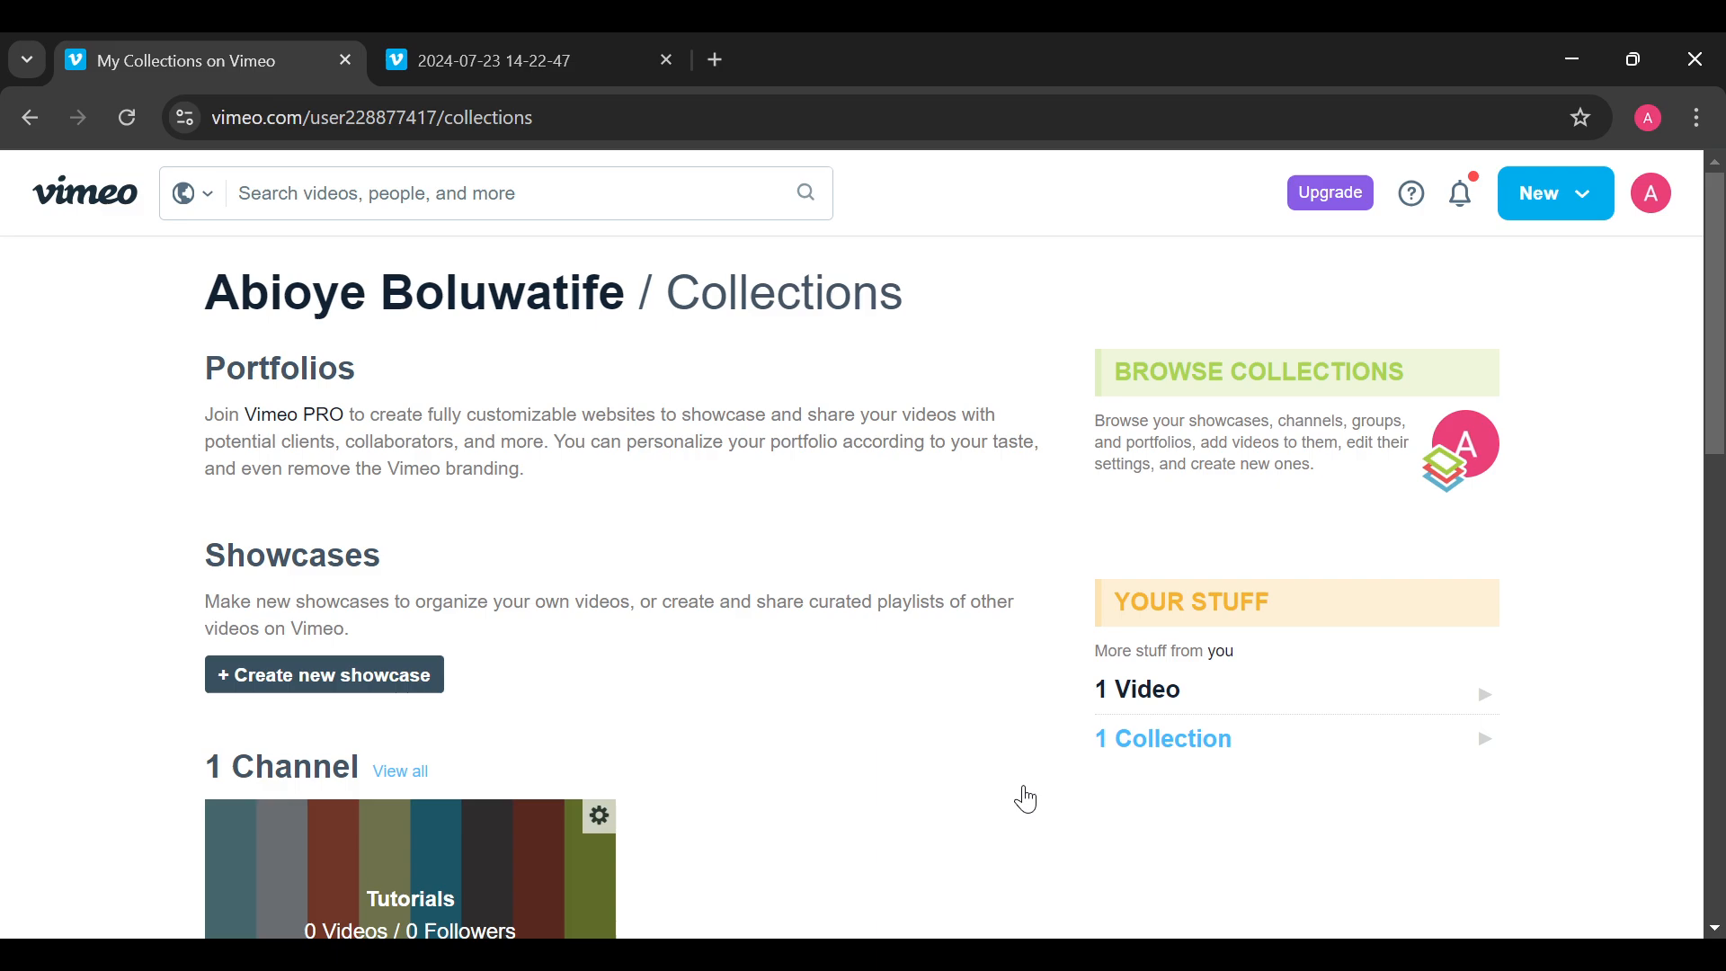
mouse_move(197, 310)
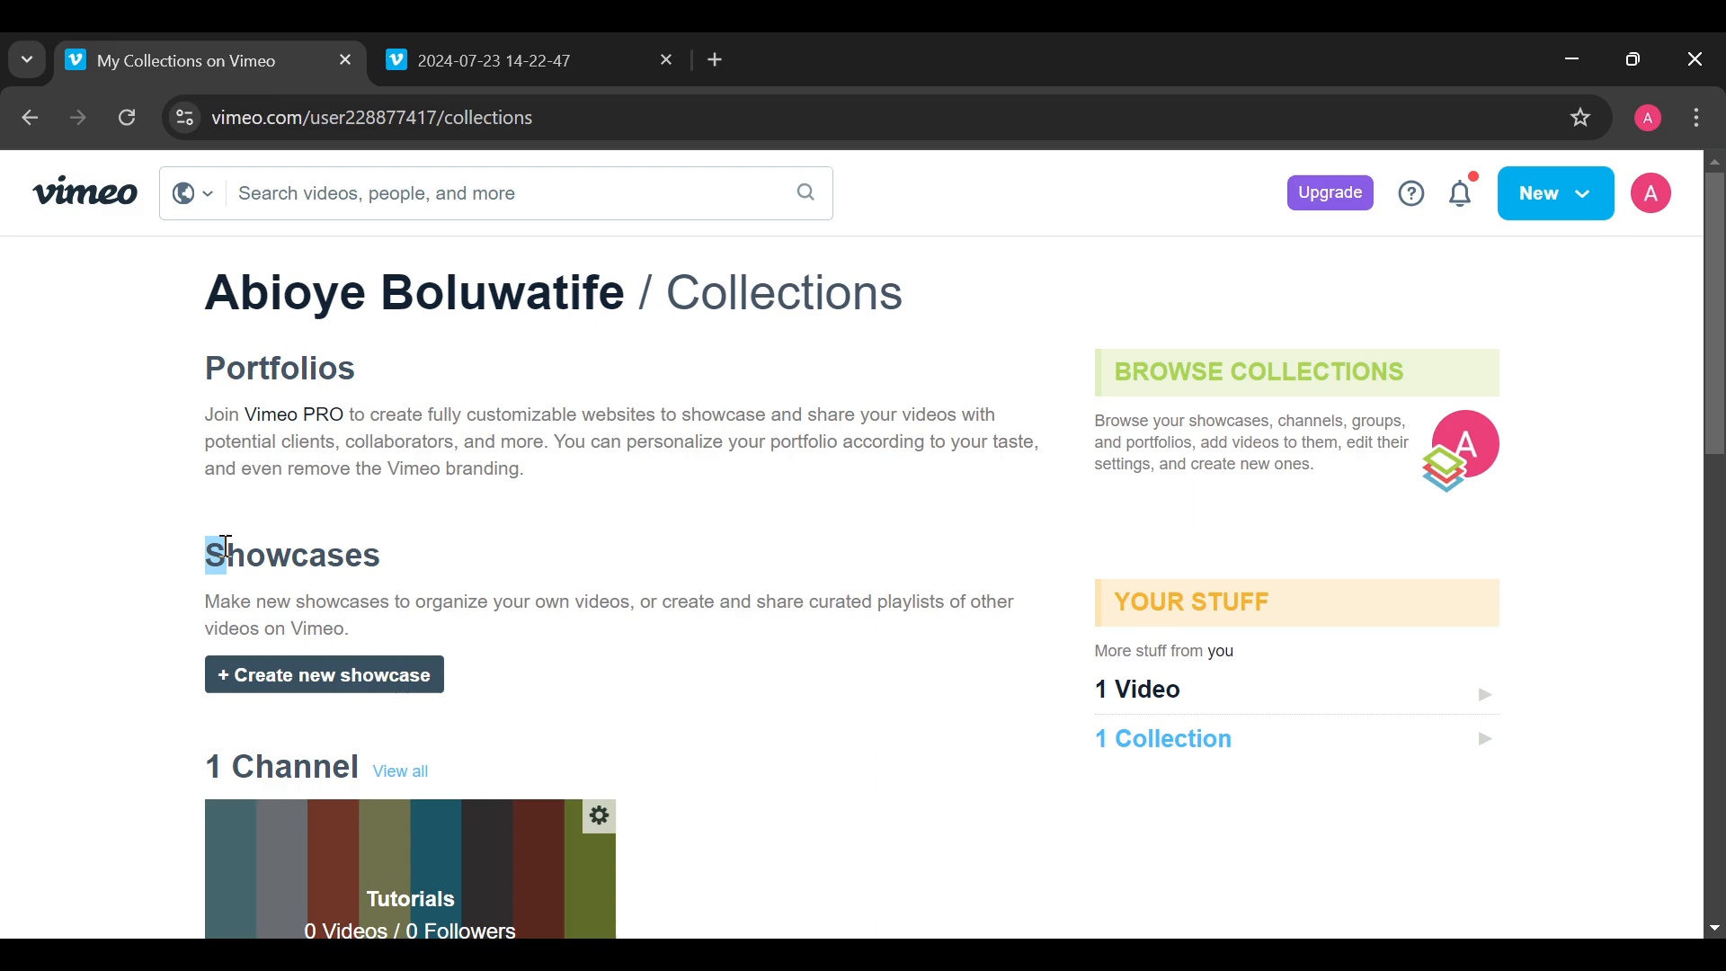
- Create a new showcase from the Showcases section of Collections
left_click_drag(215, 551, 388, 630)
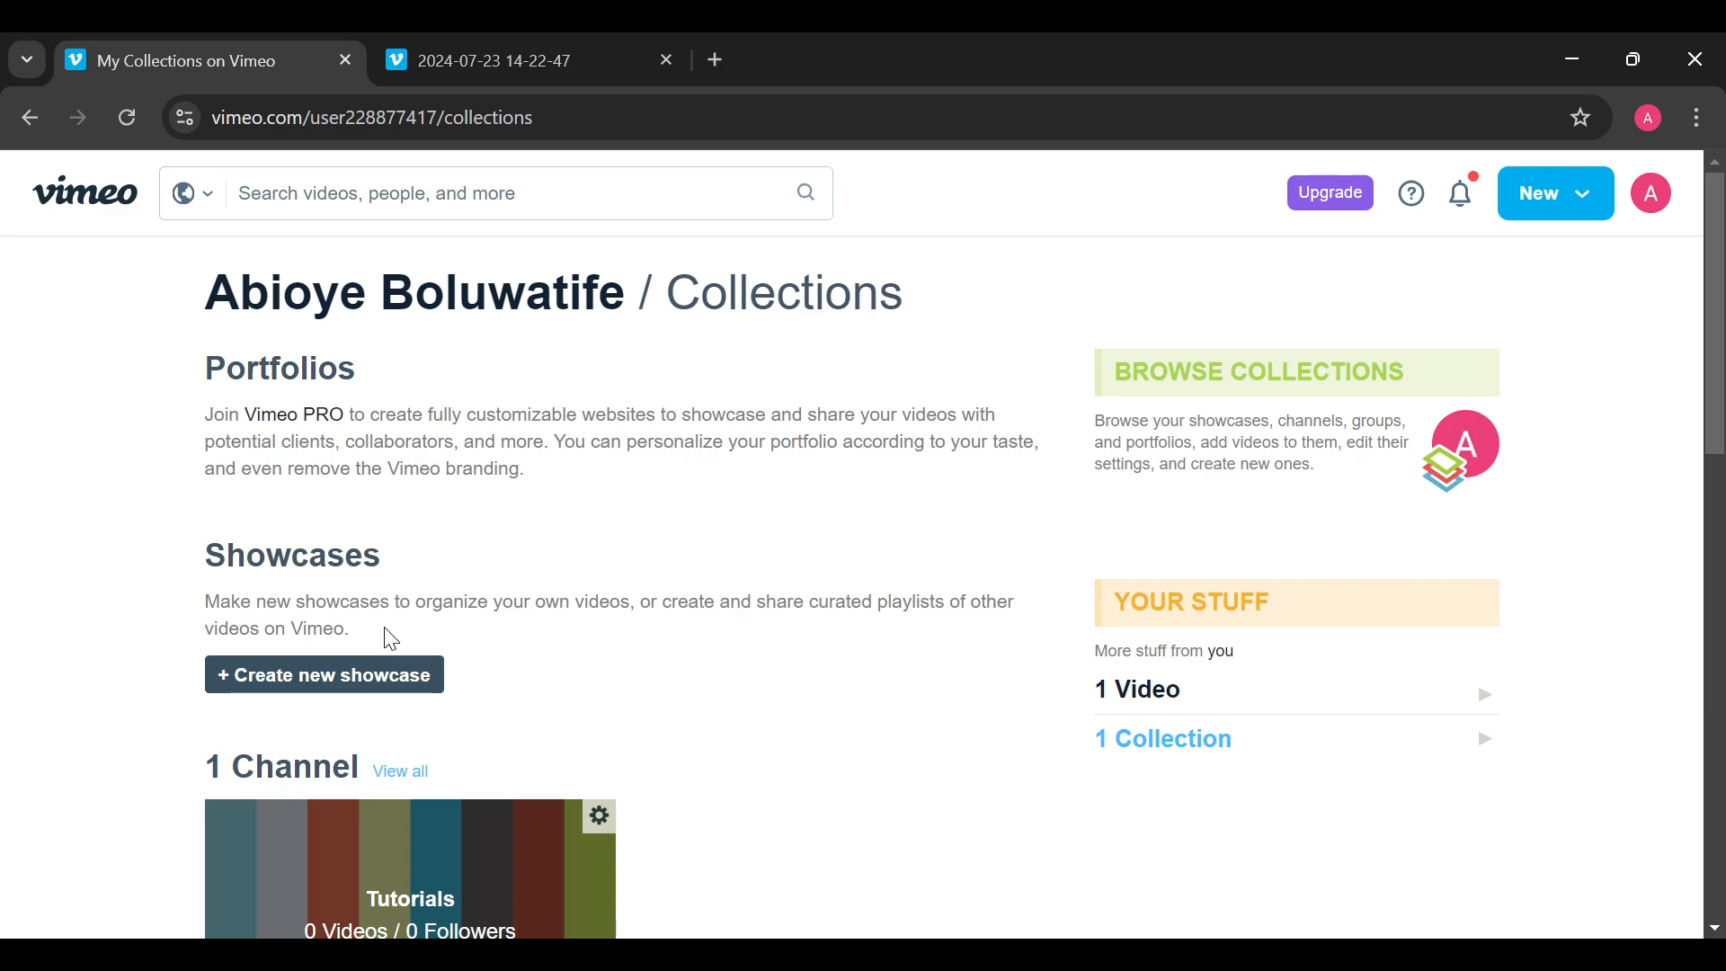
mouse_move(324, 675)
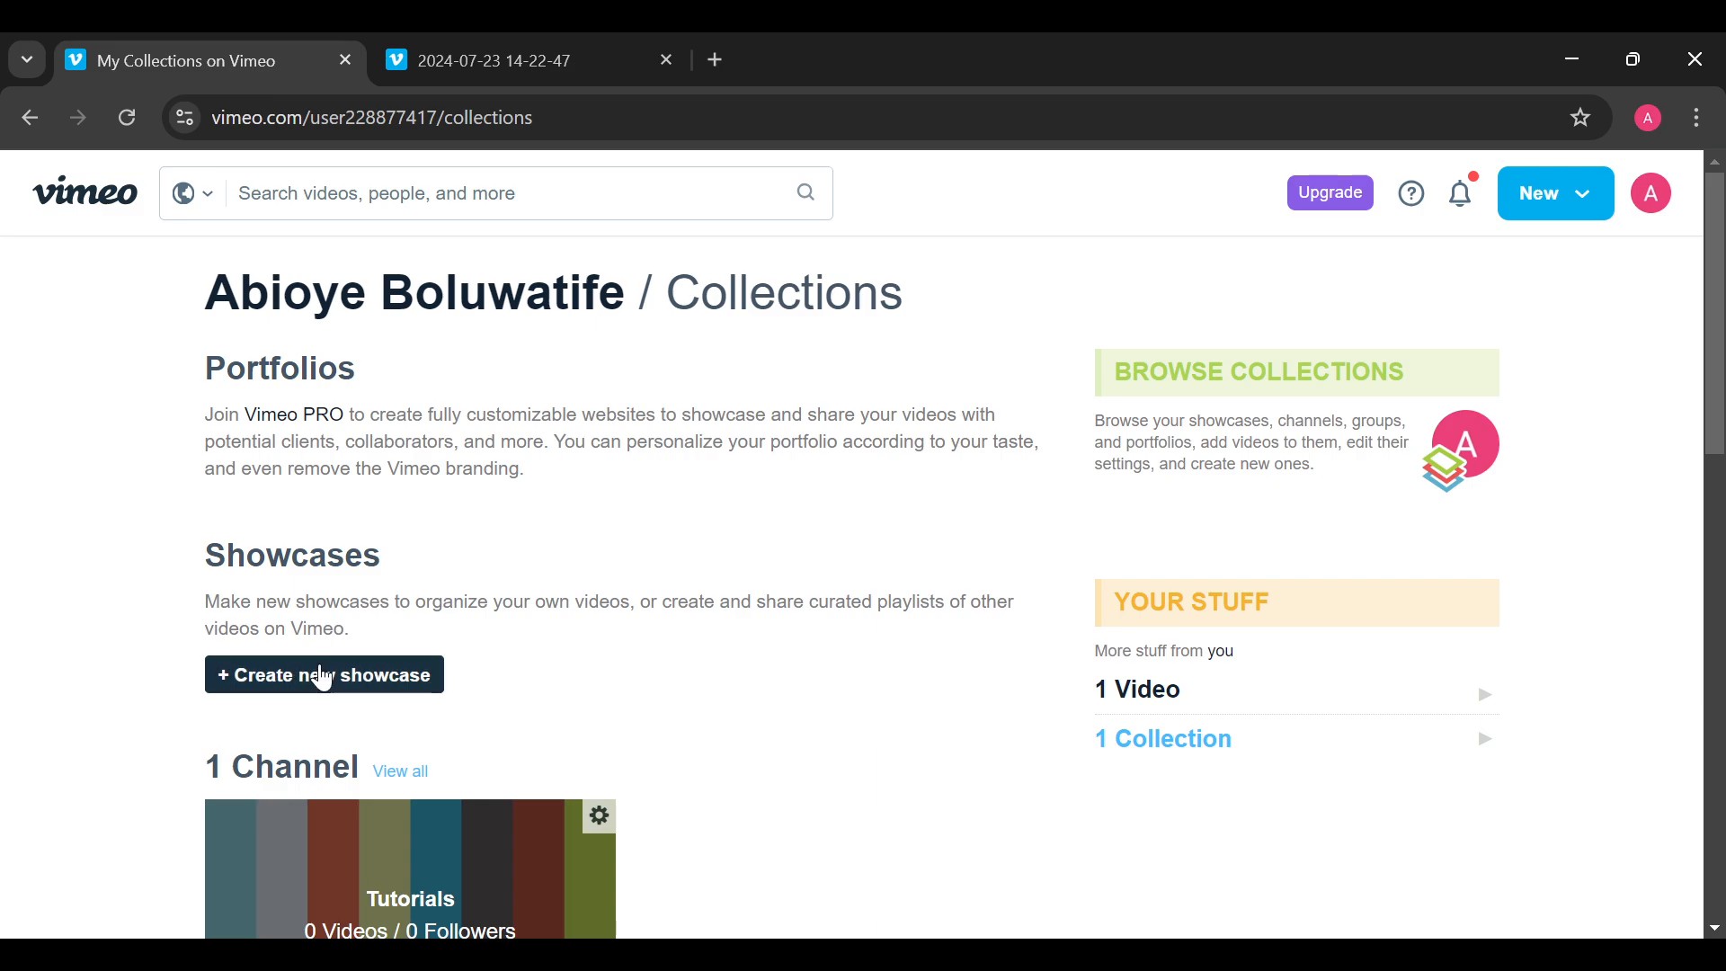
left_click(324, 676)
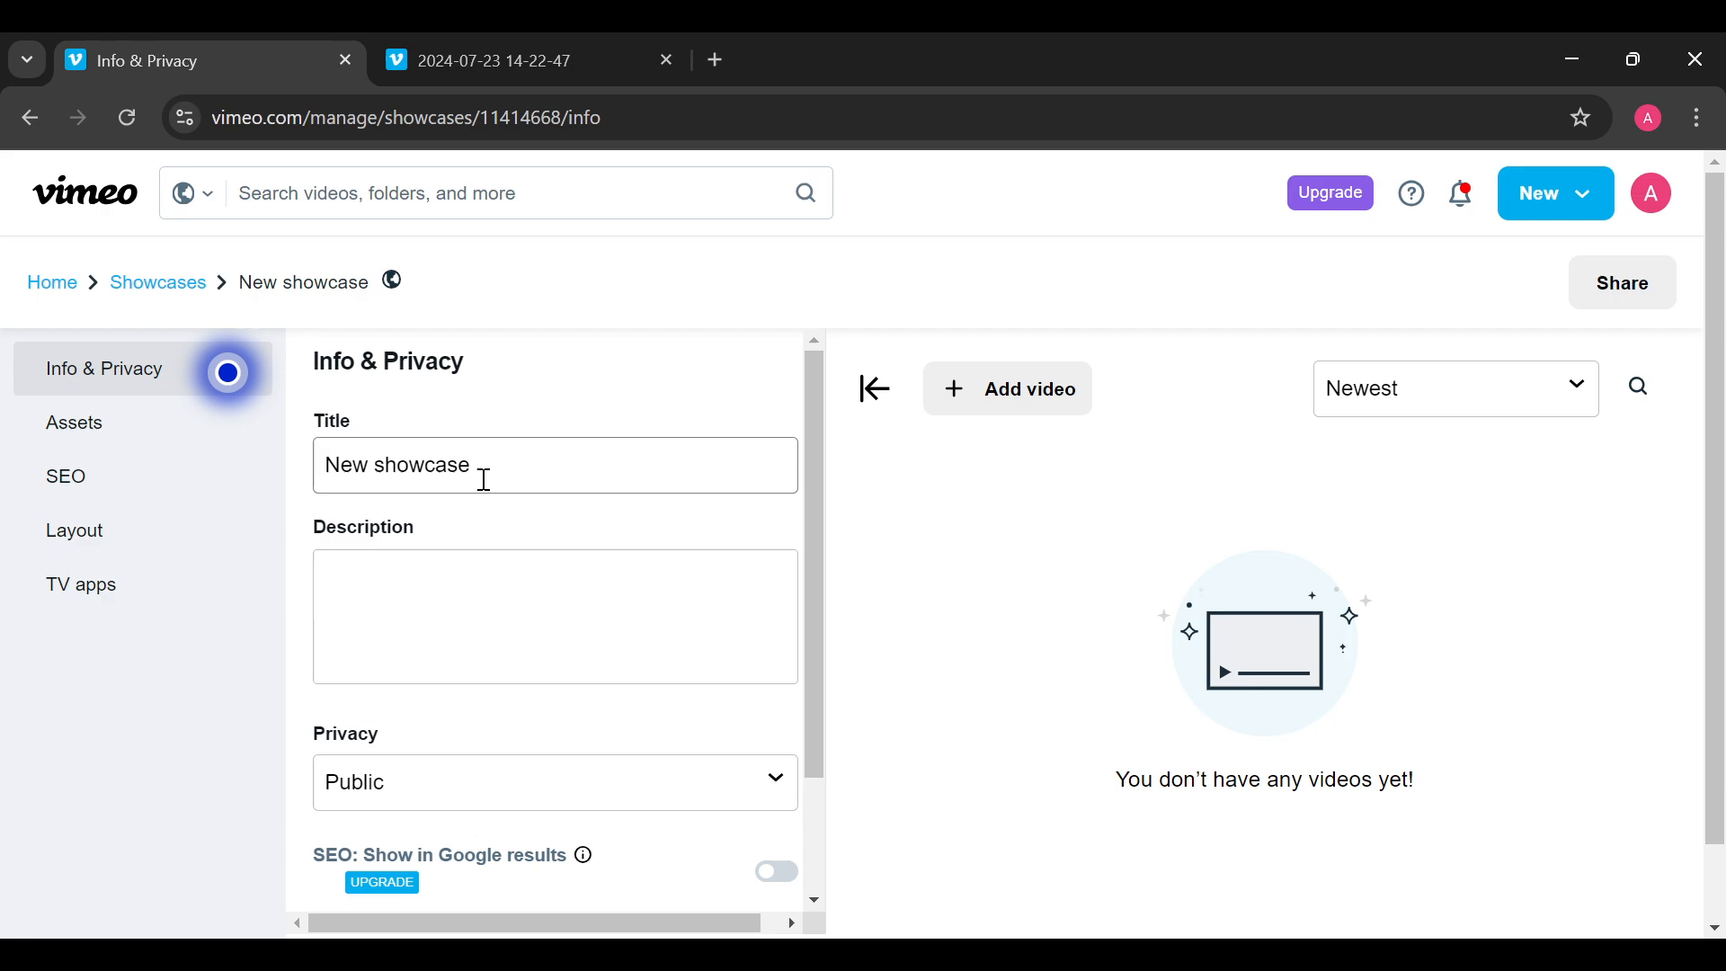
mouse_move(440, 440)
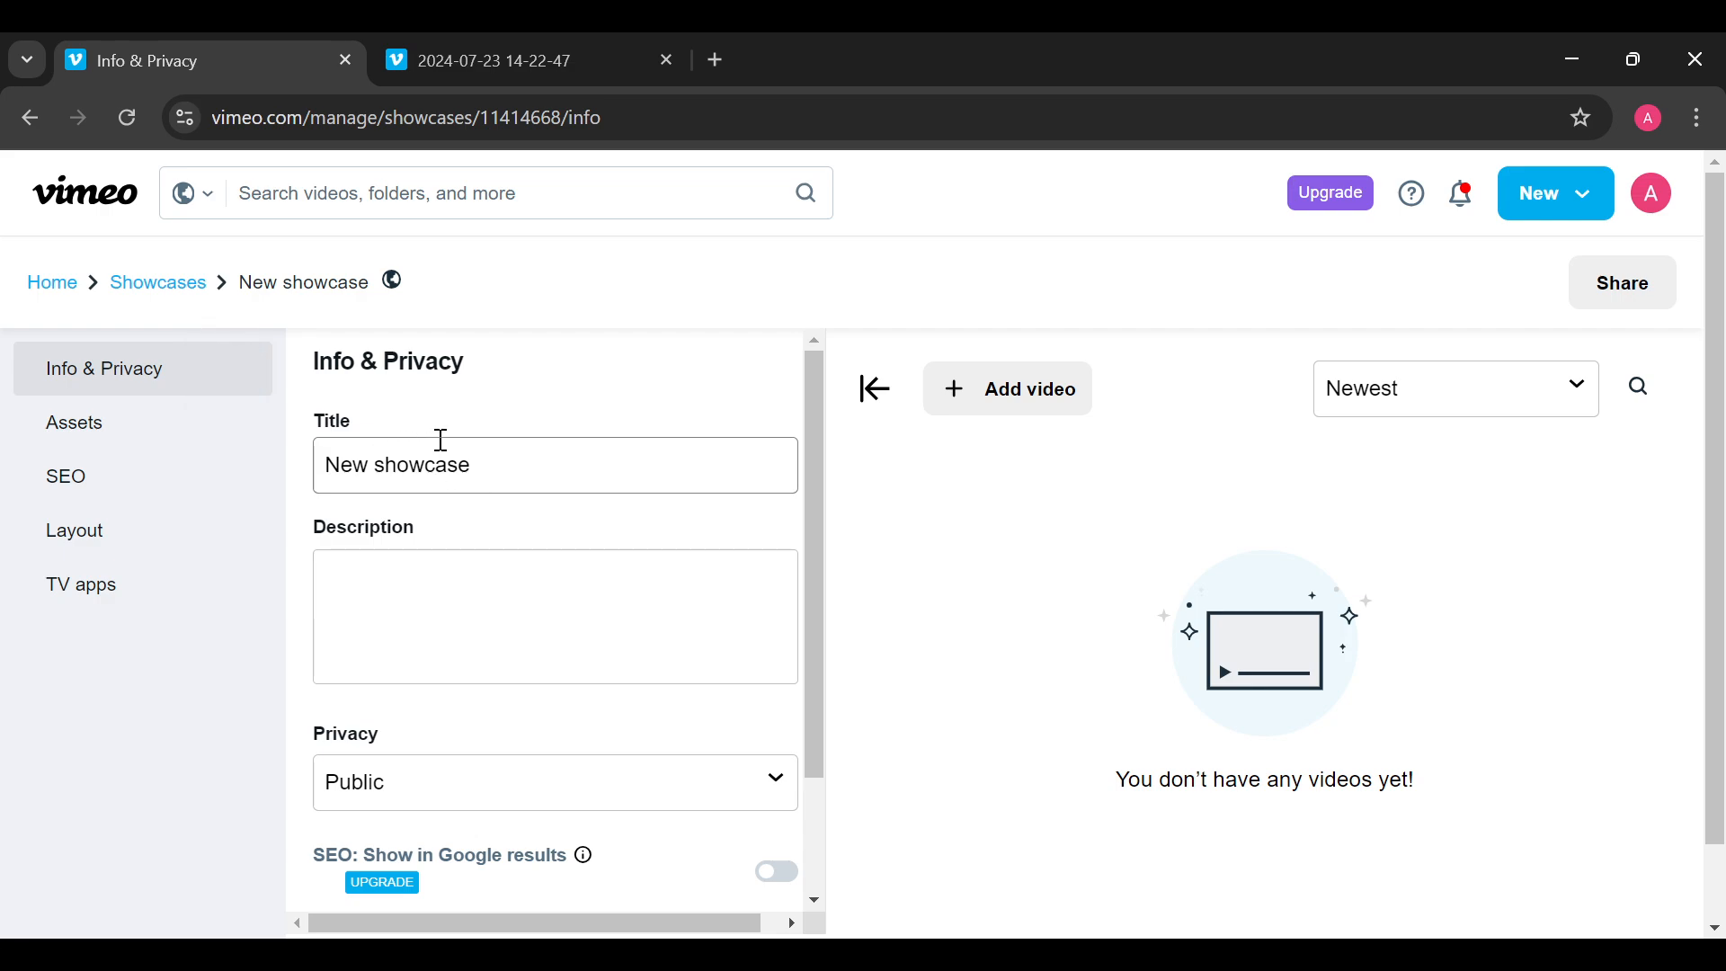
- Retitle the showcase 'BEACON MOVE' and check that privacy is Public
double_click(422, 464)
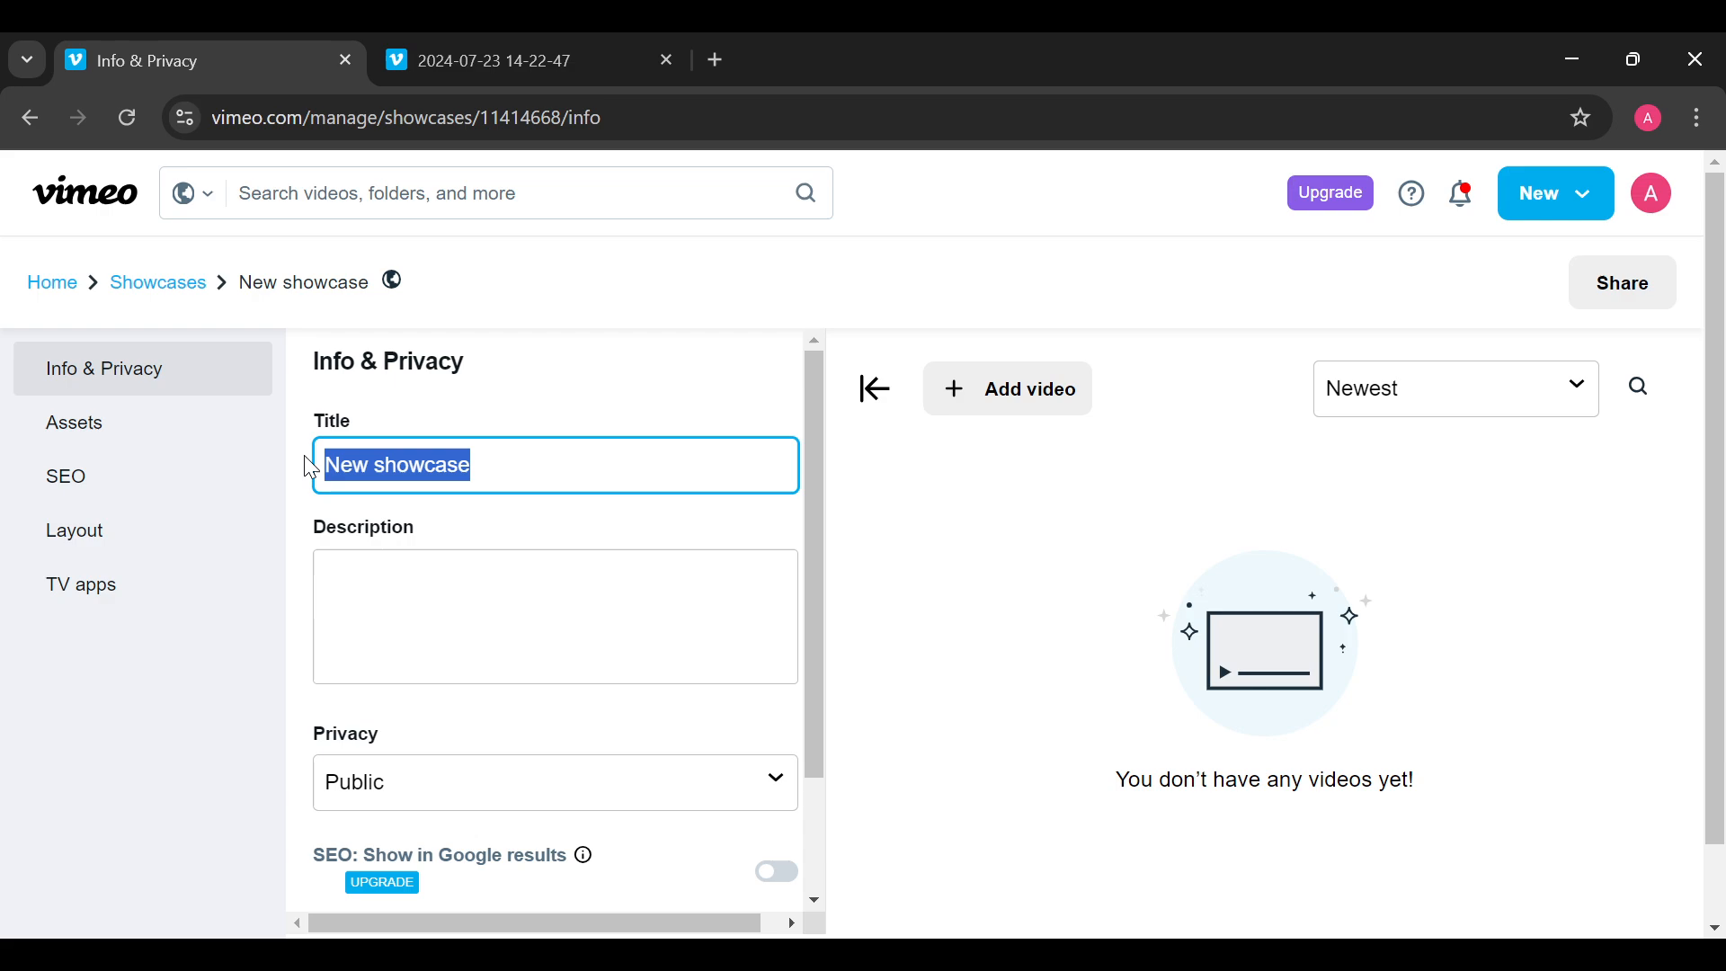
type("B")
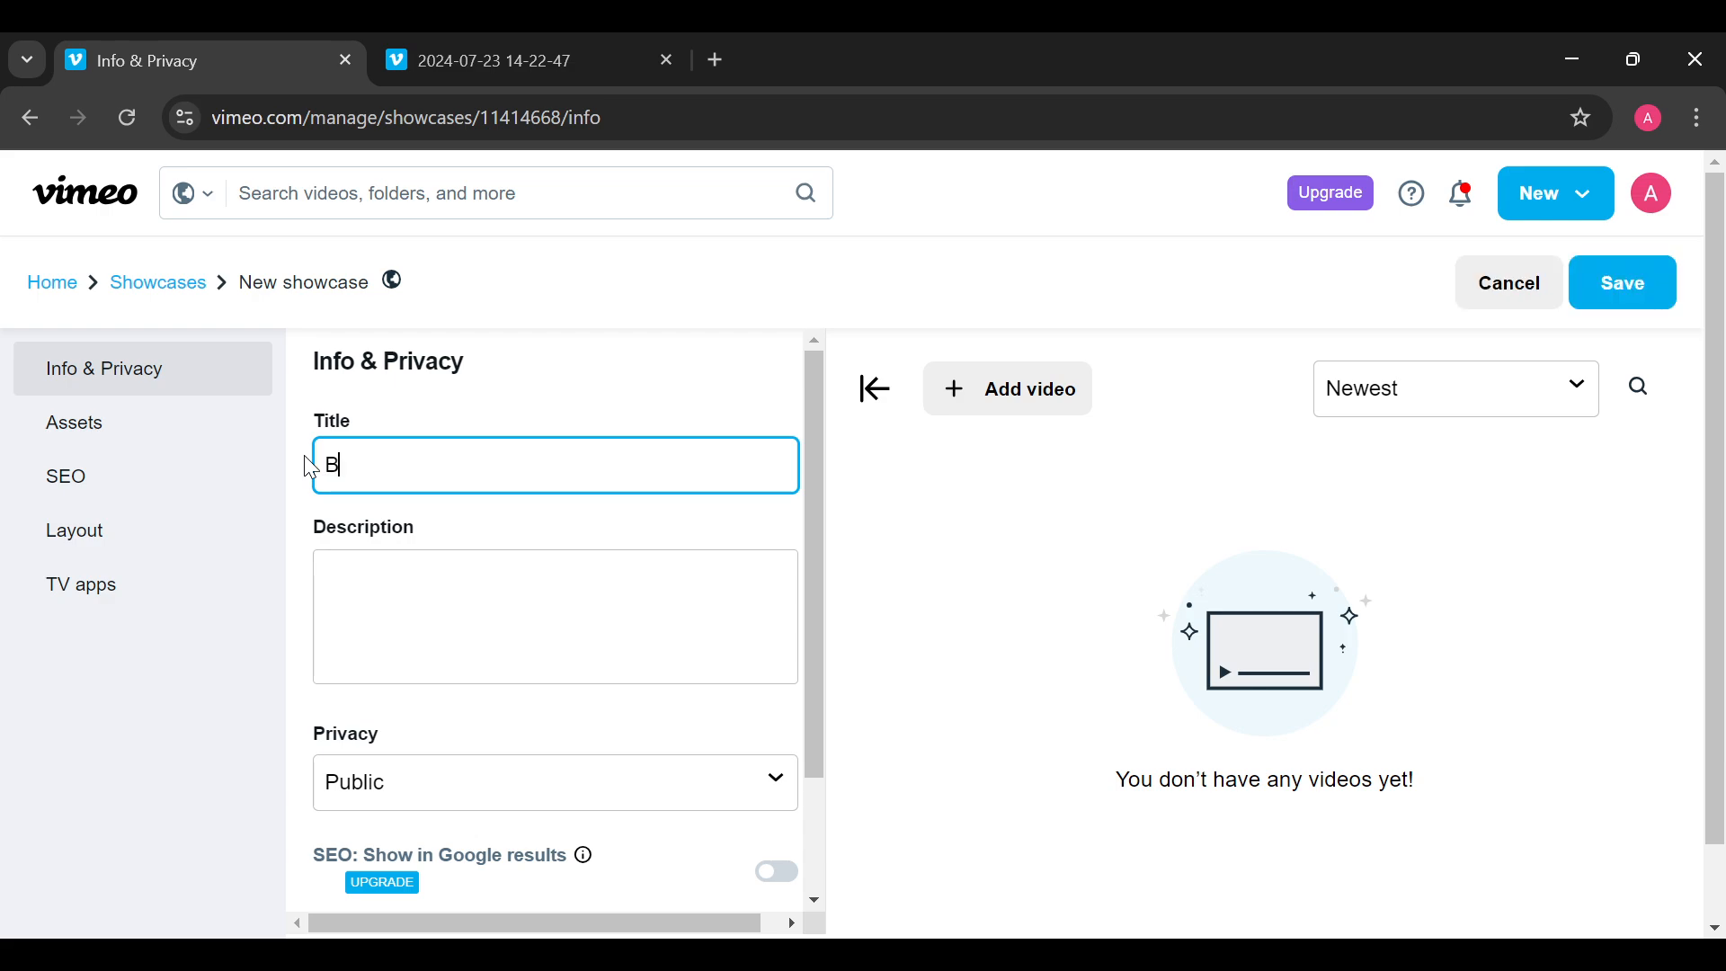
type("EAC")
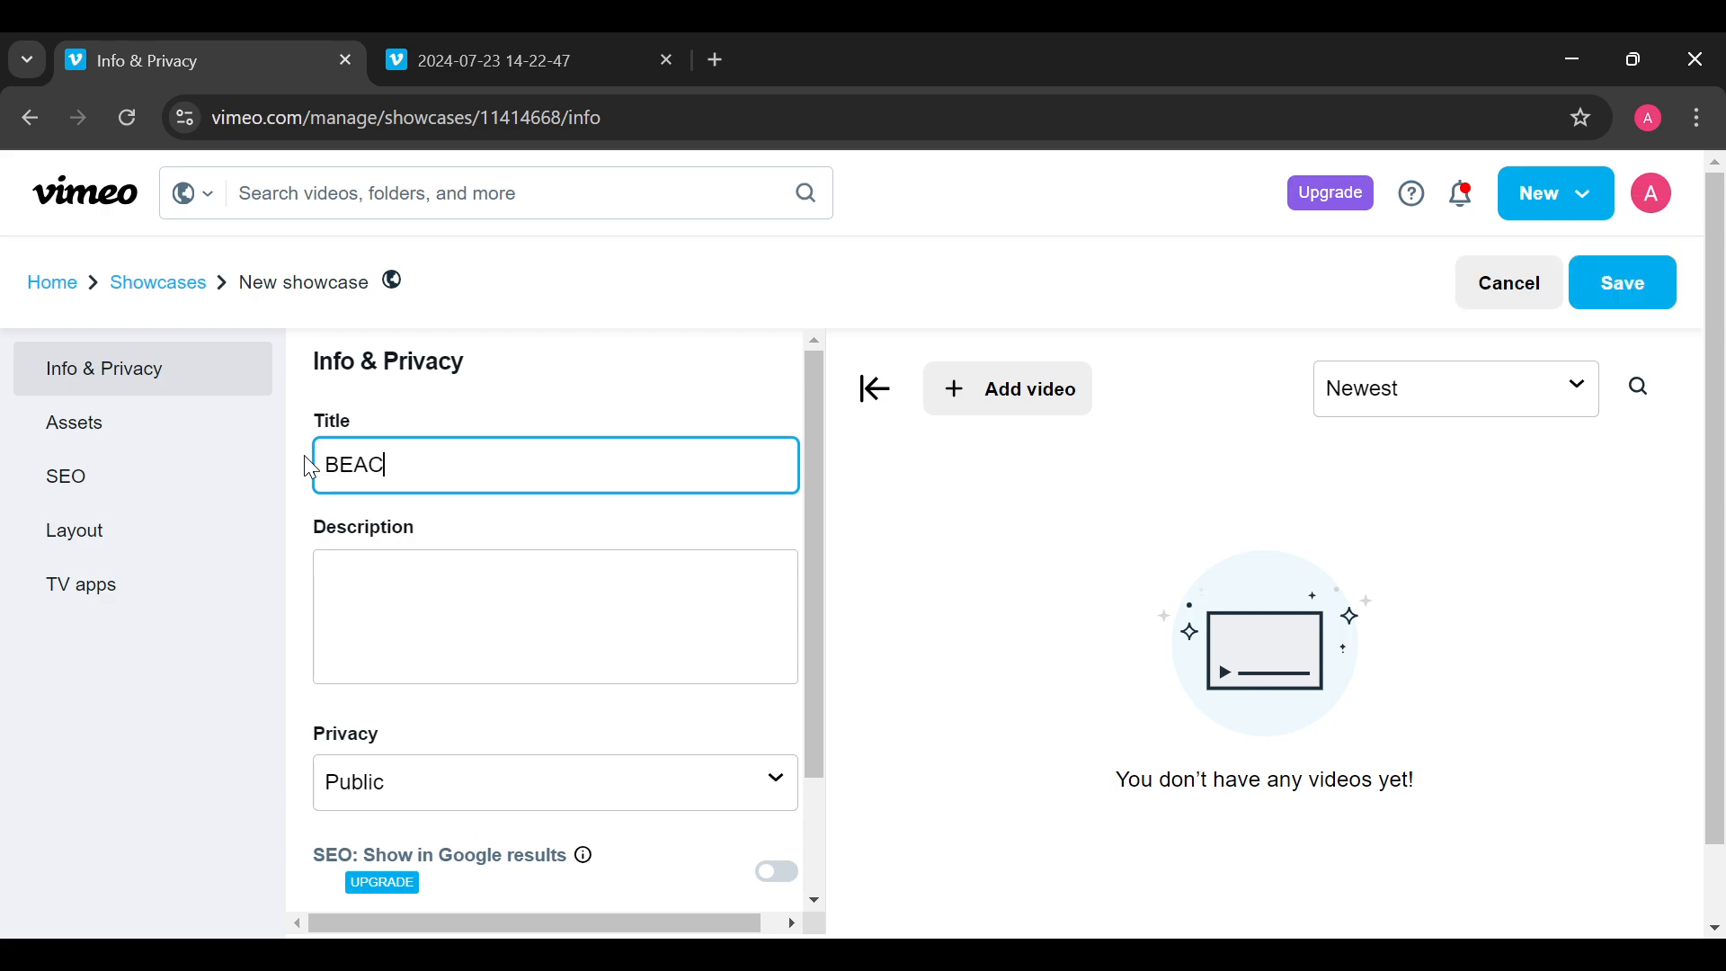
type("O")
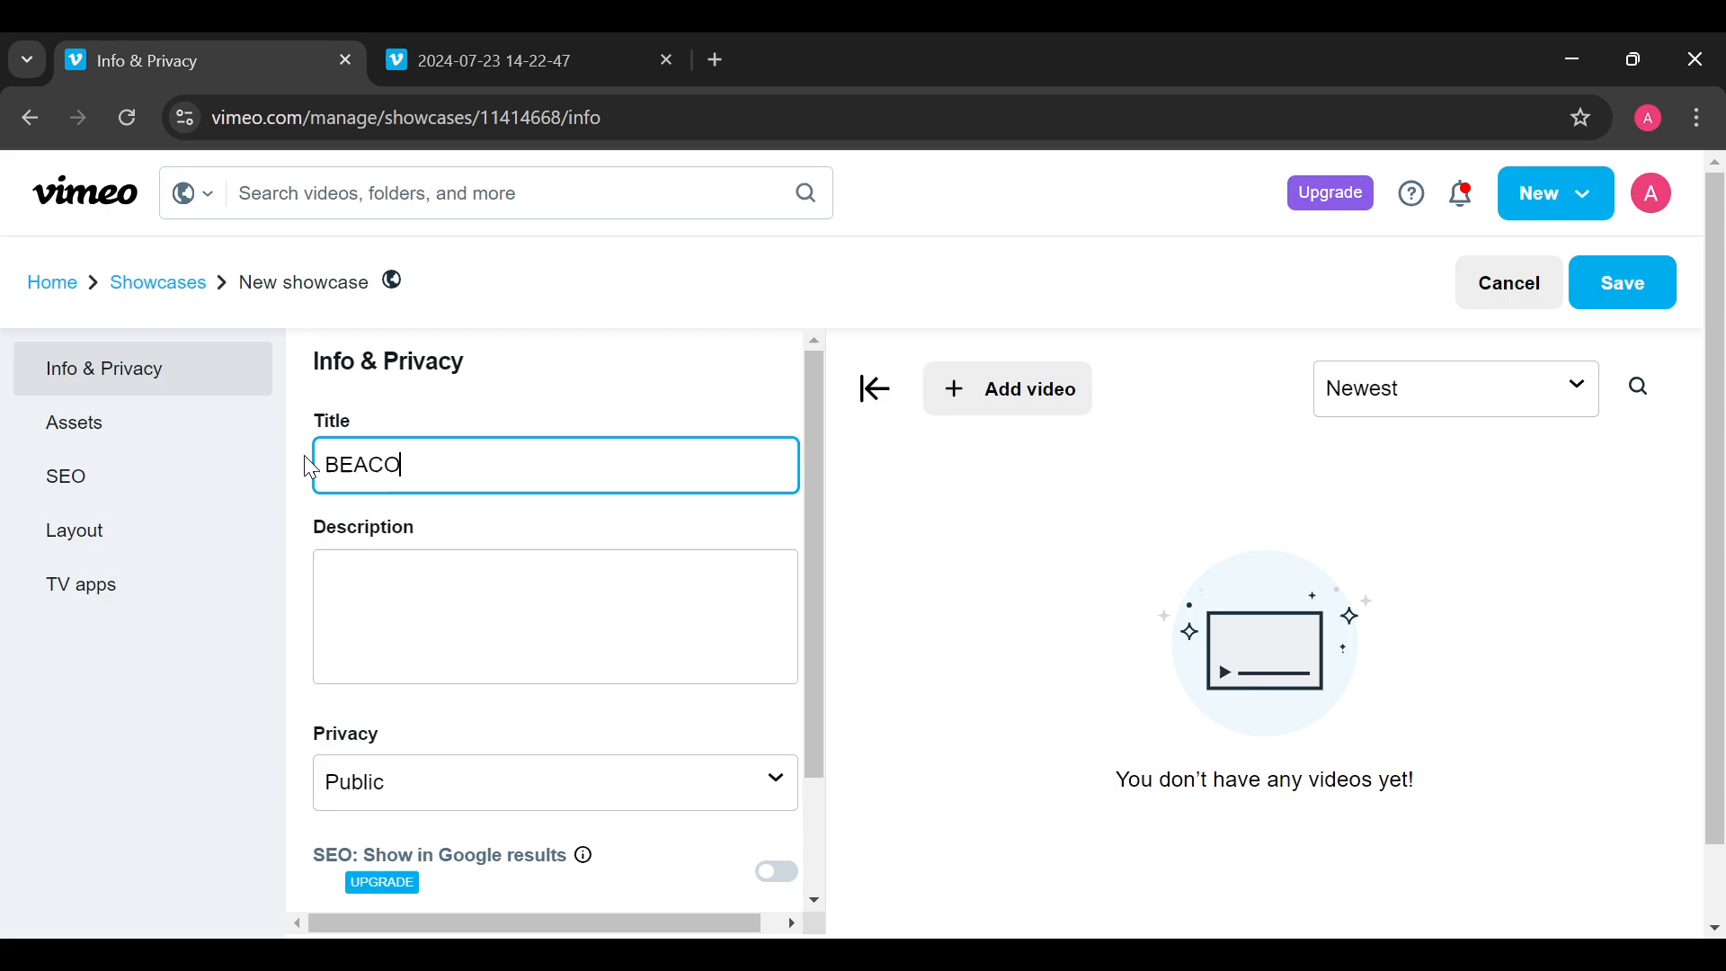
type("N")
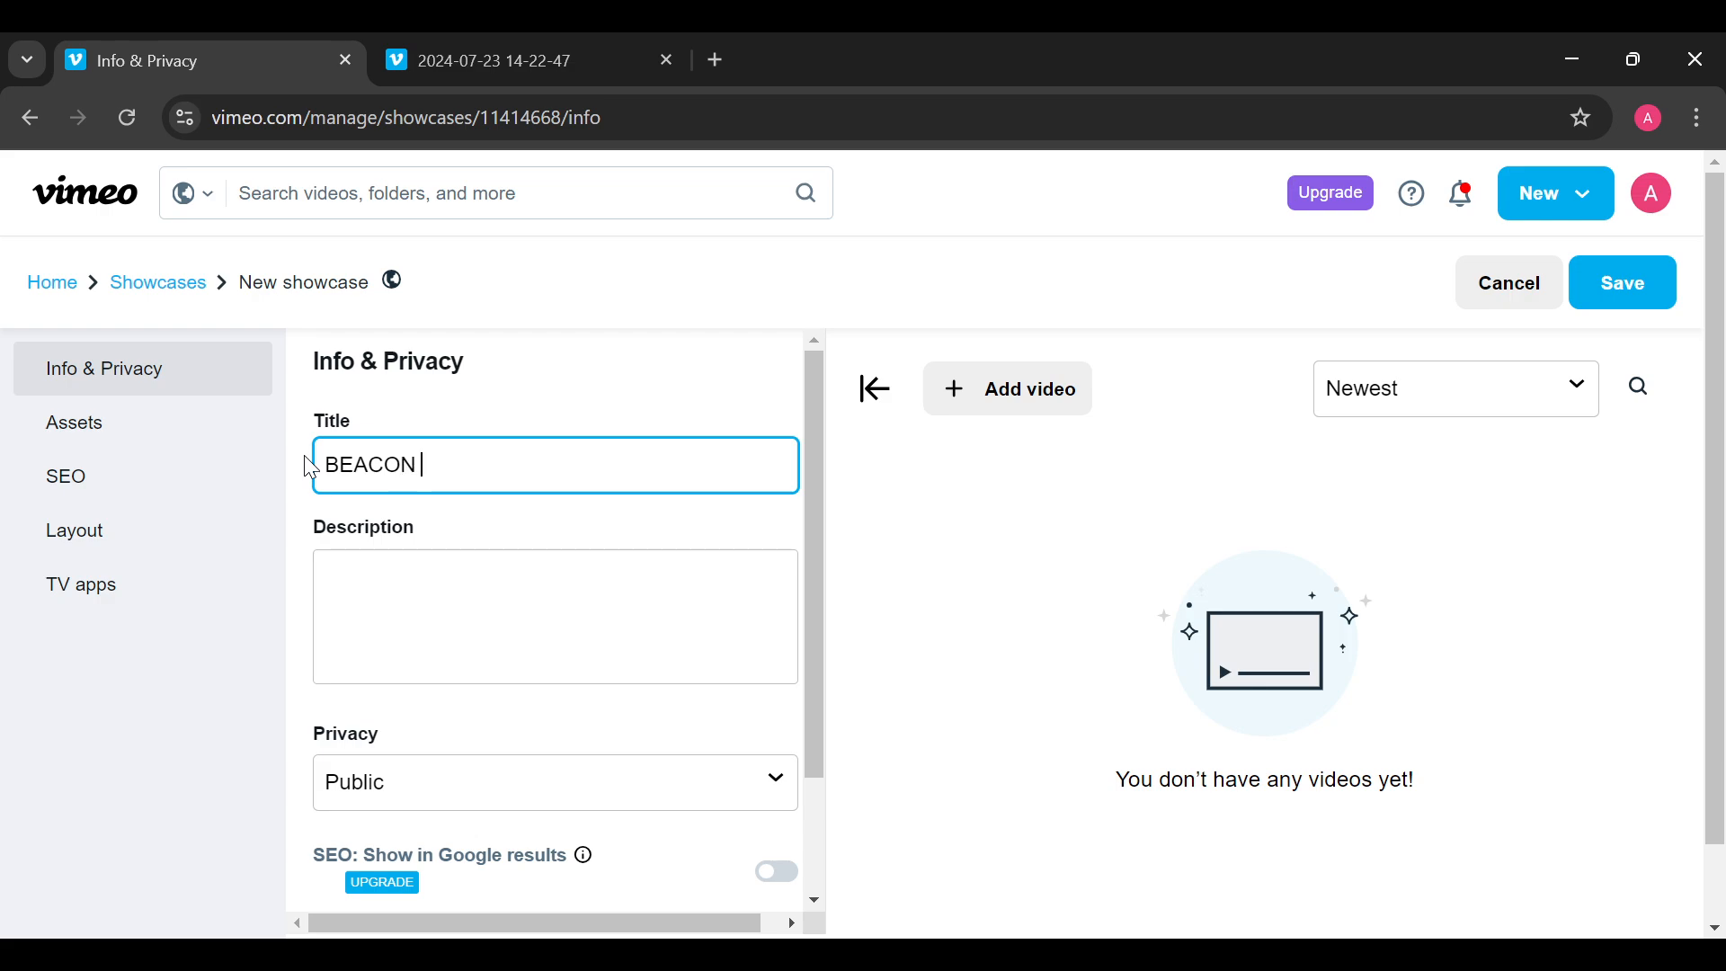
type("M")
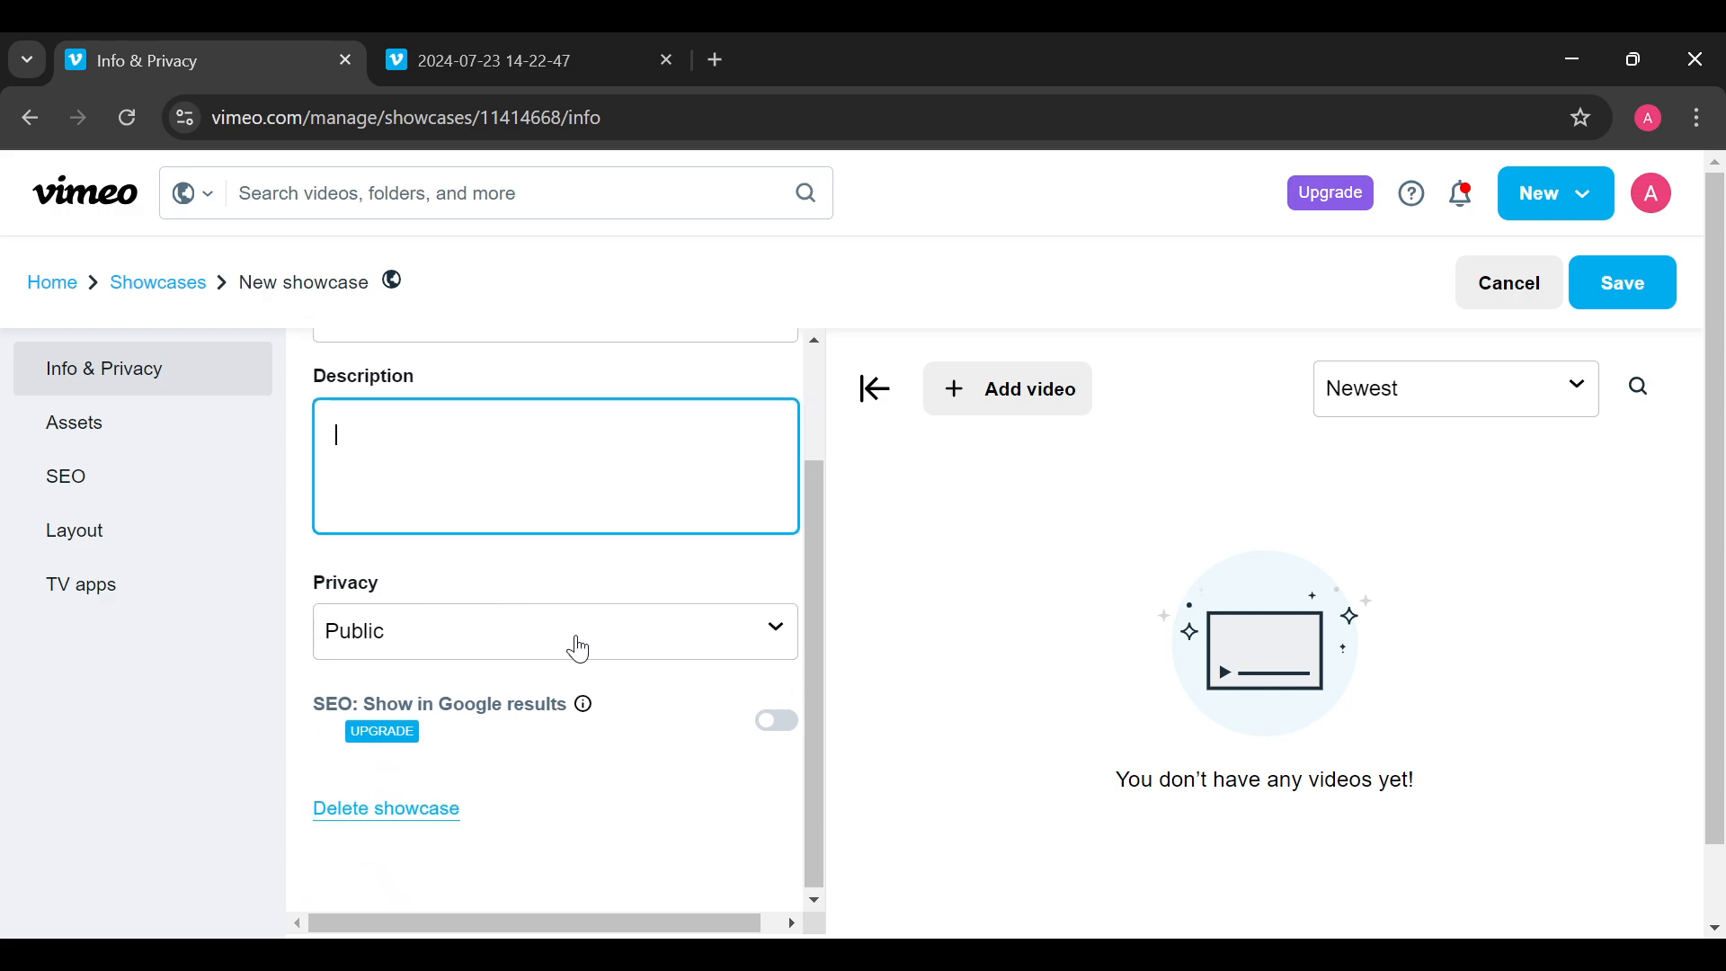
left_click(555, 631)
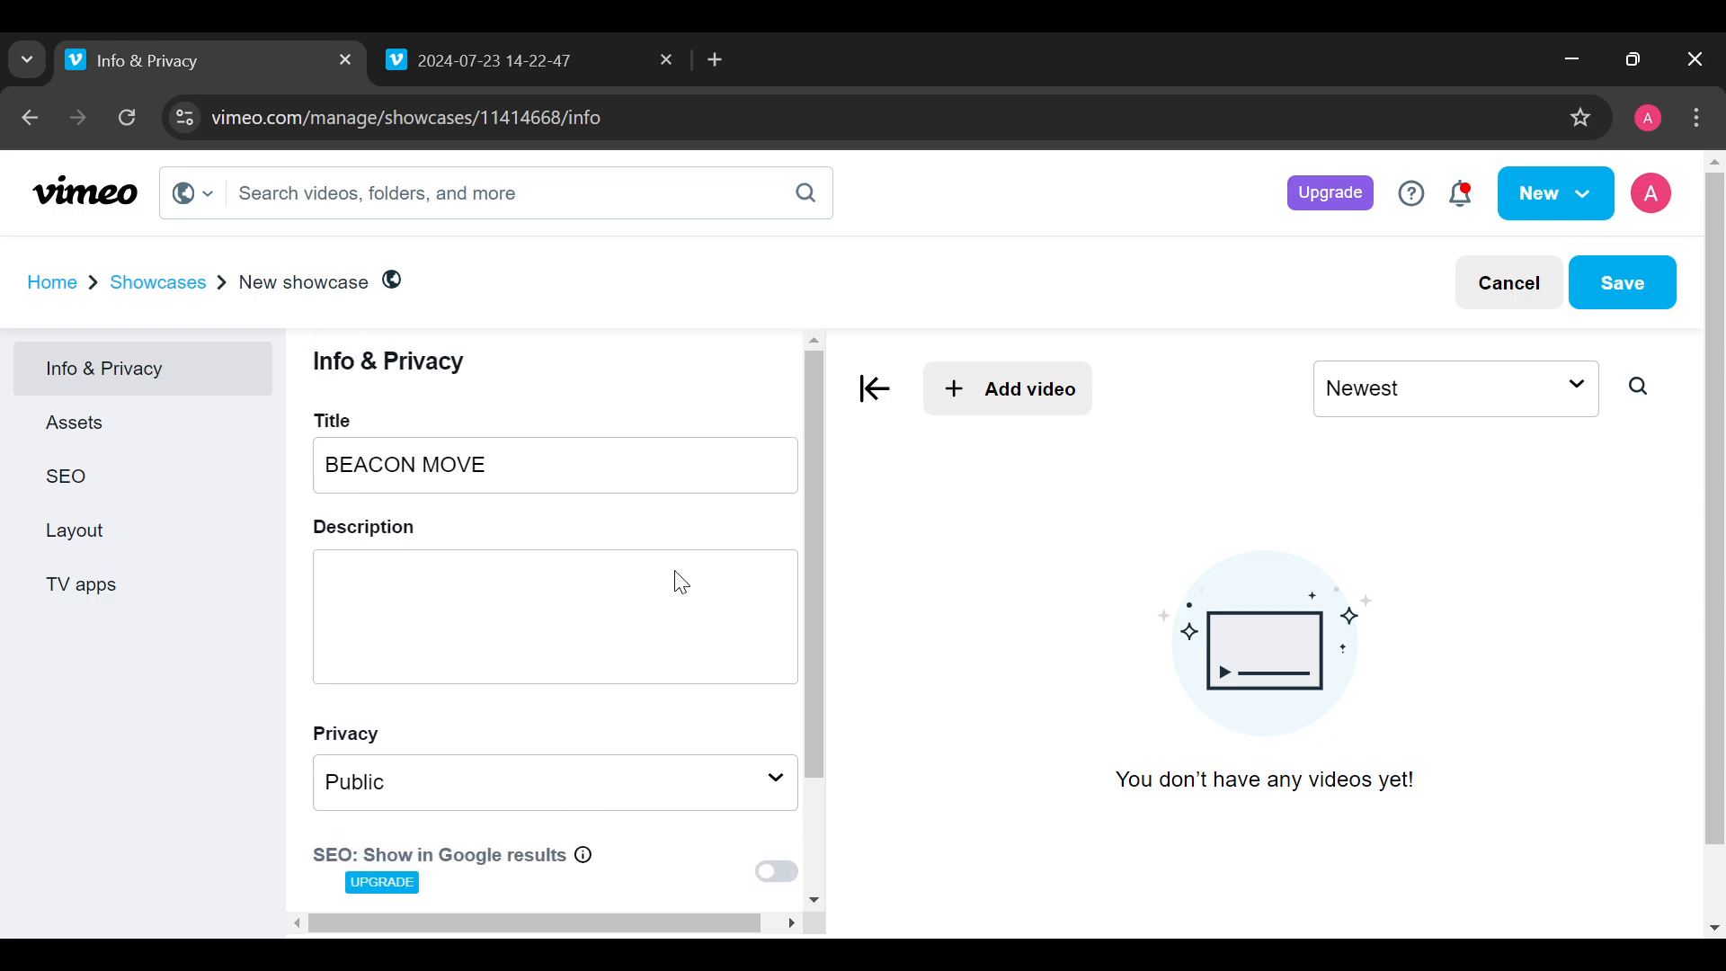
mouse_move(990, 397)
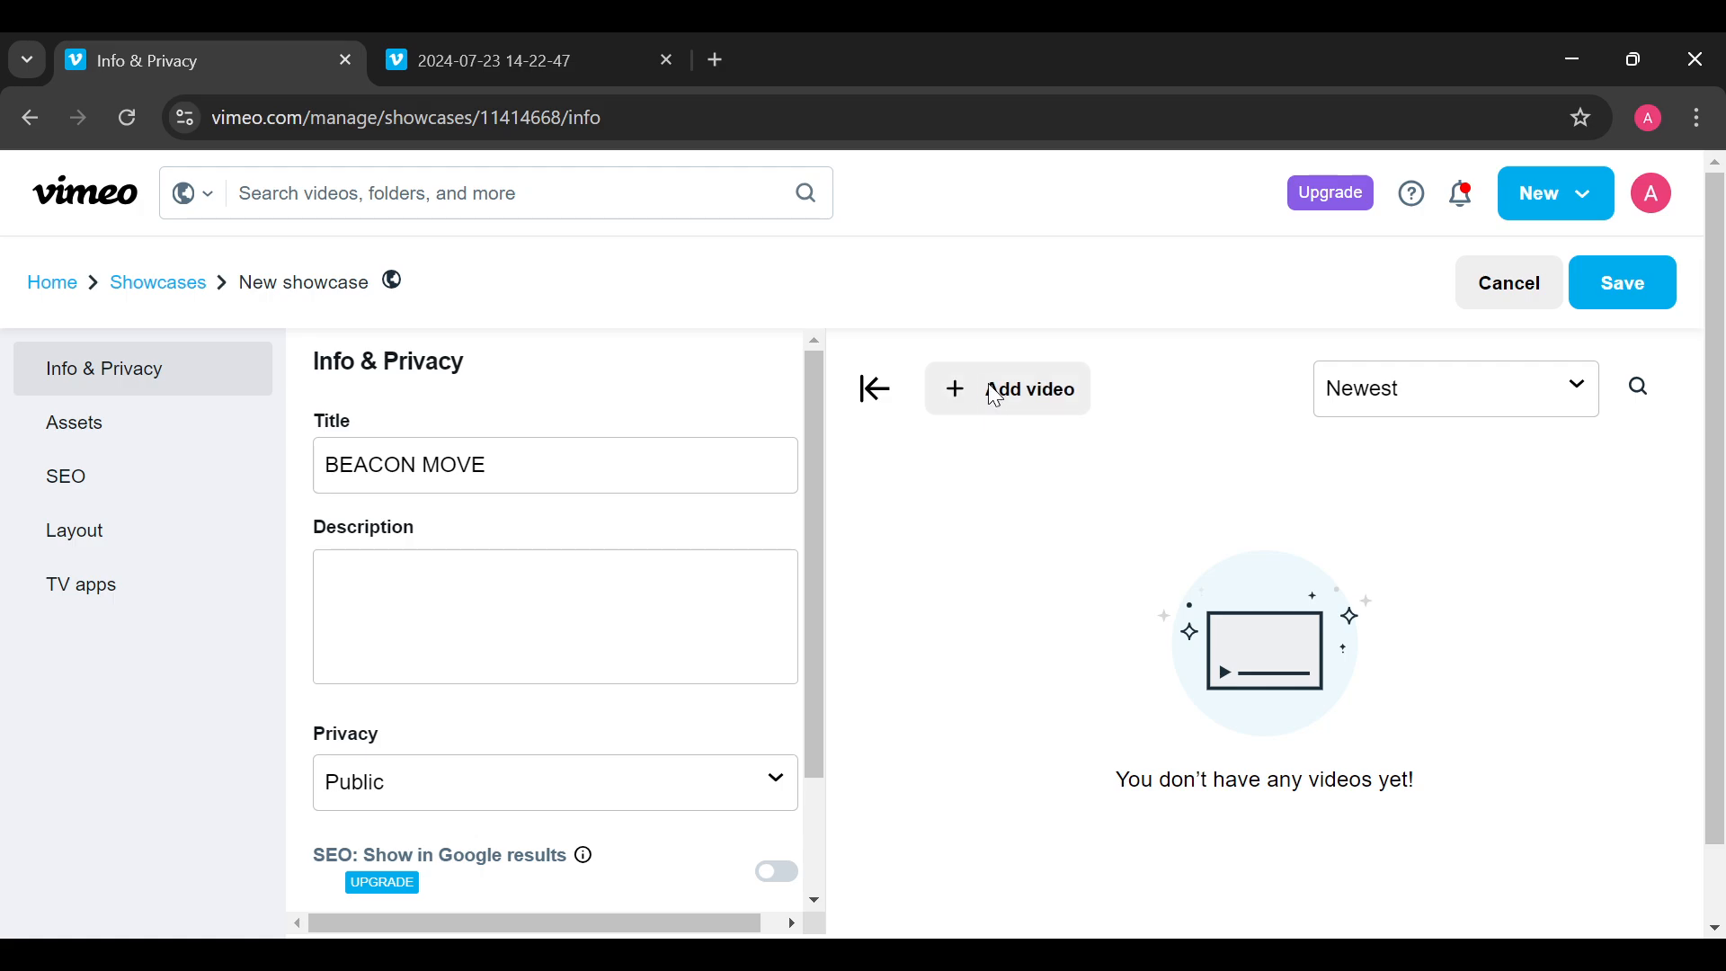
- Add the 'Wechat description' video to the BEACON MOVE showcase
left_click(1005, 388)
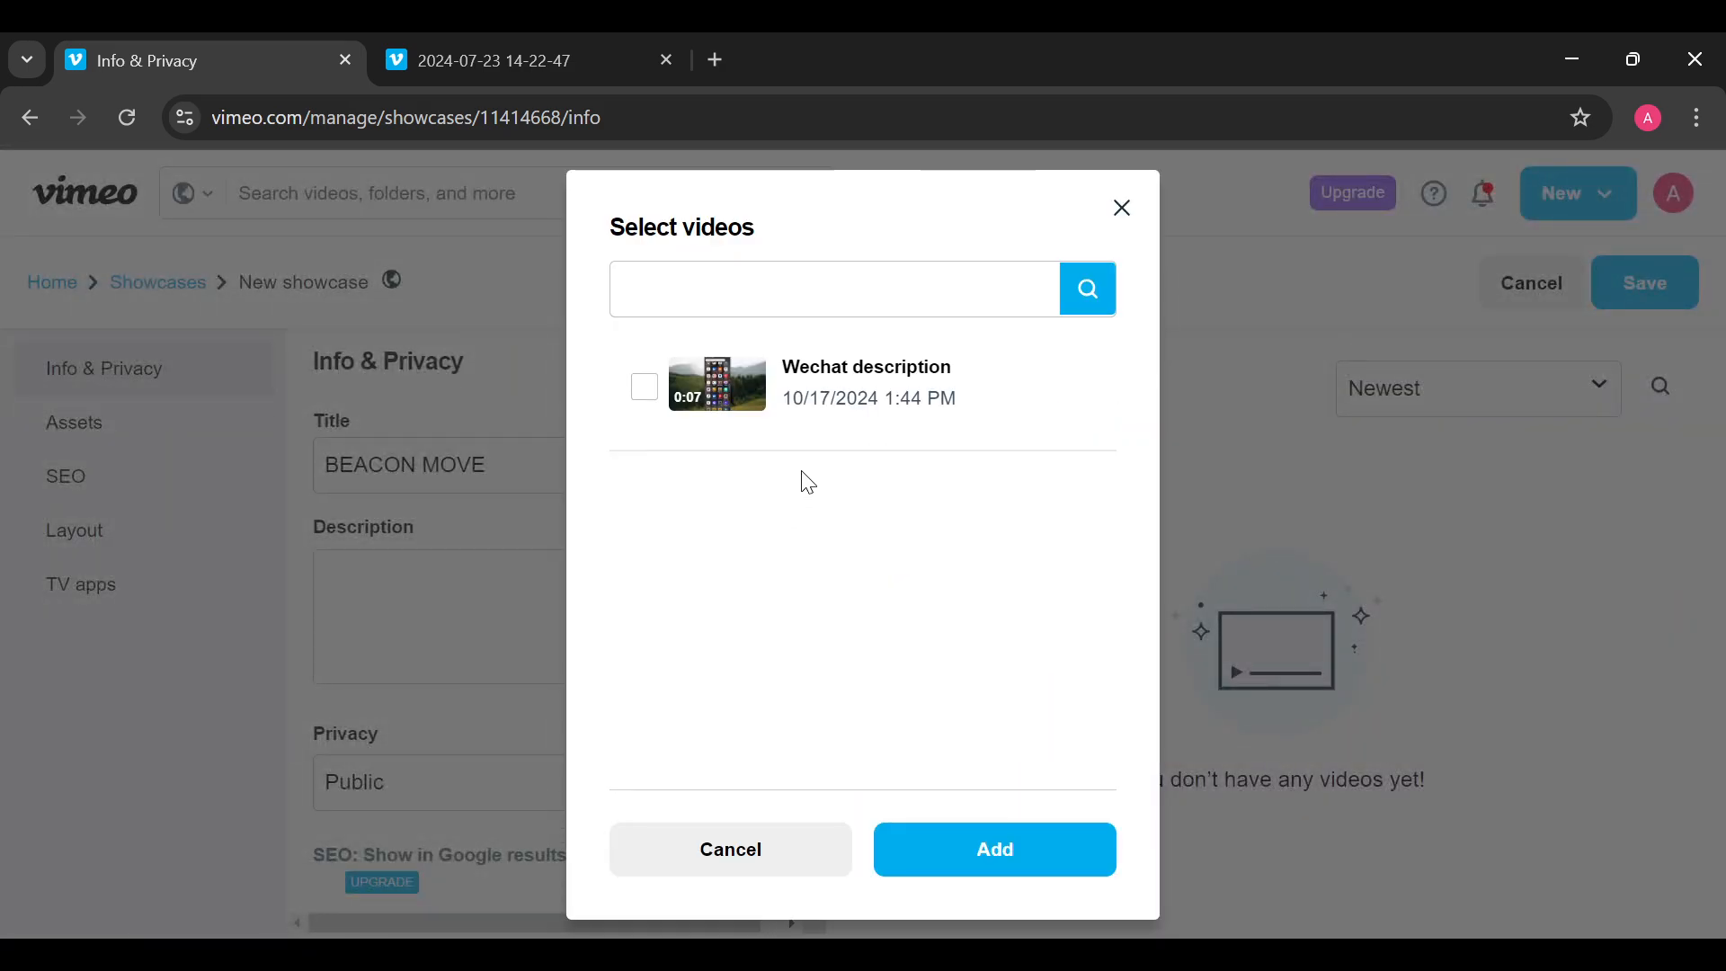
mouse_move(672, 470)
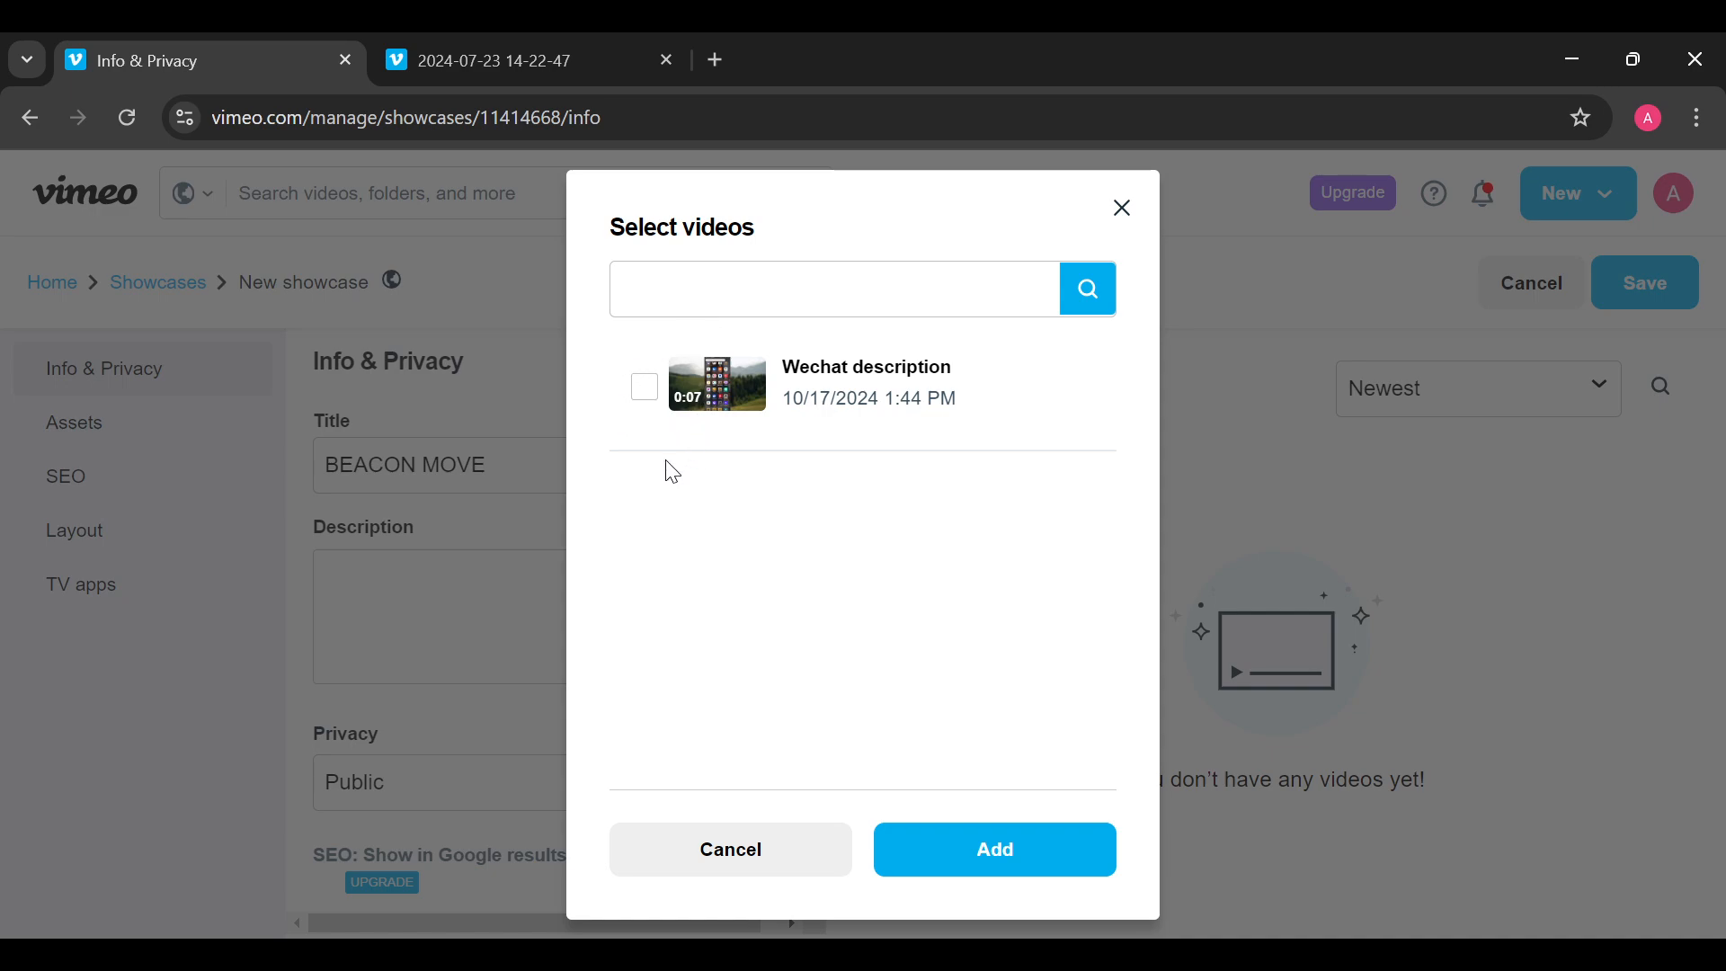
left_click(644, 386)
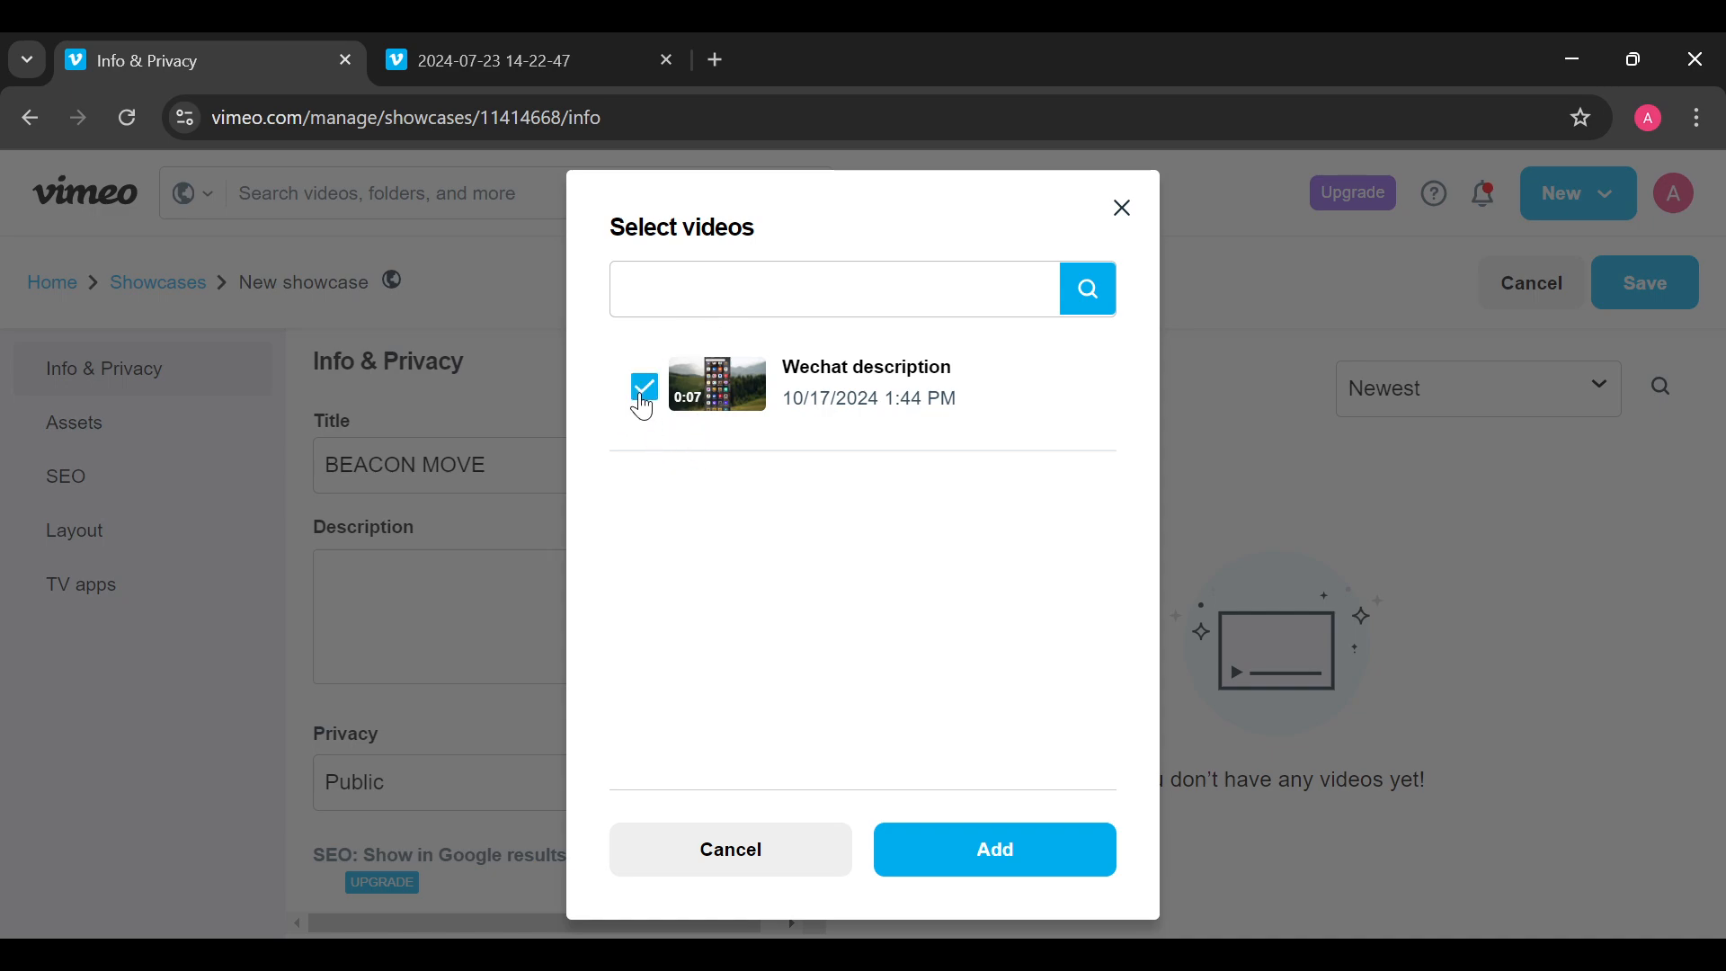
left_click(644, 387)
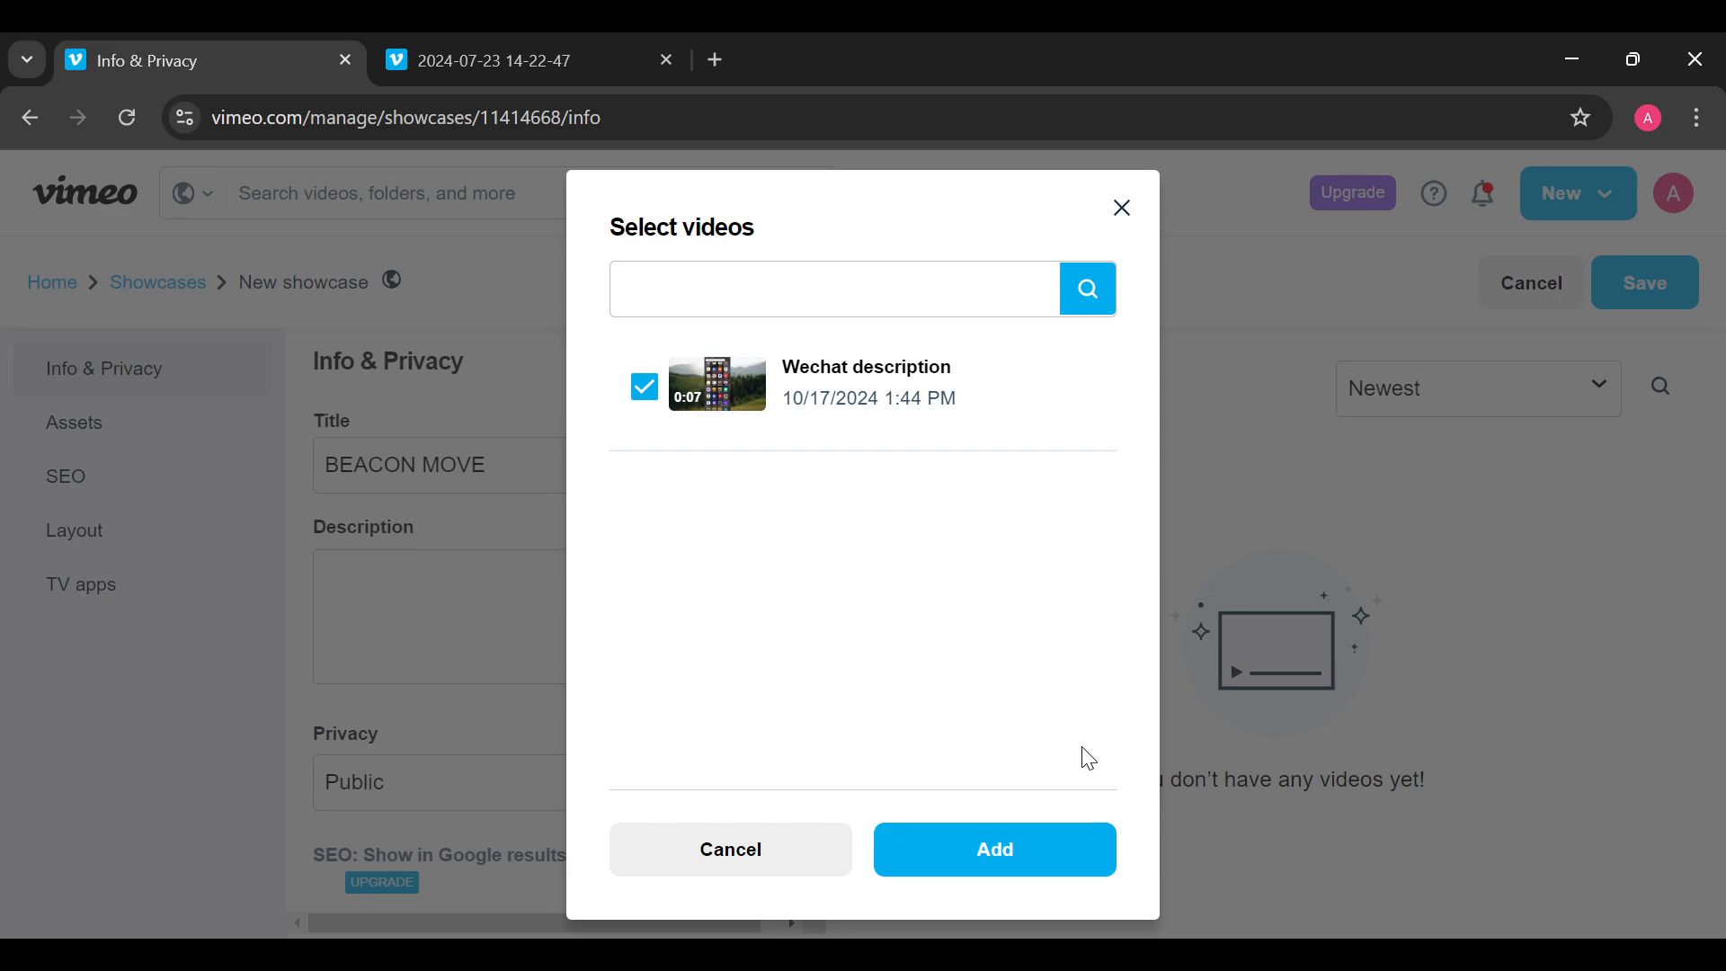
left_click(991, 849)
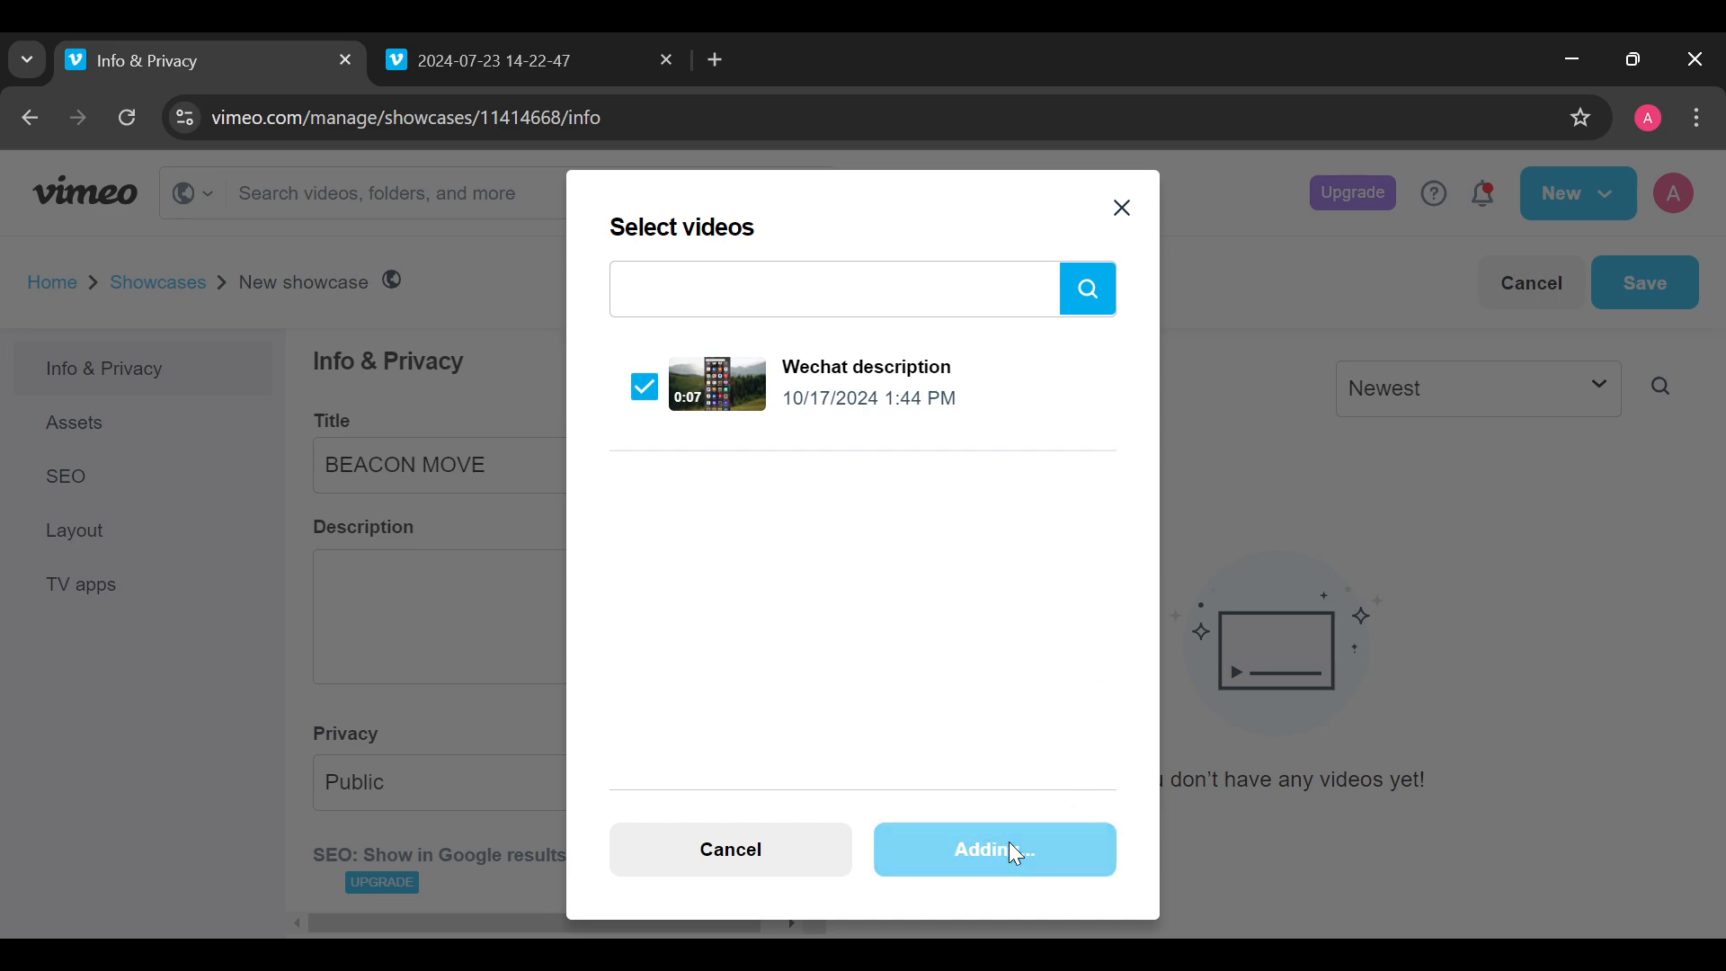
left_click(992, 849)
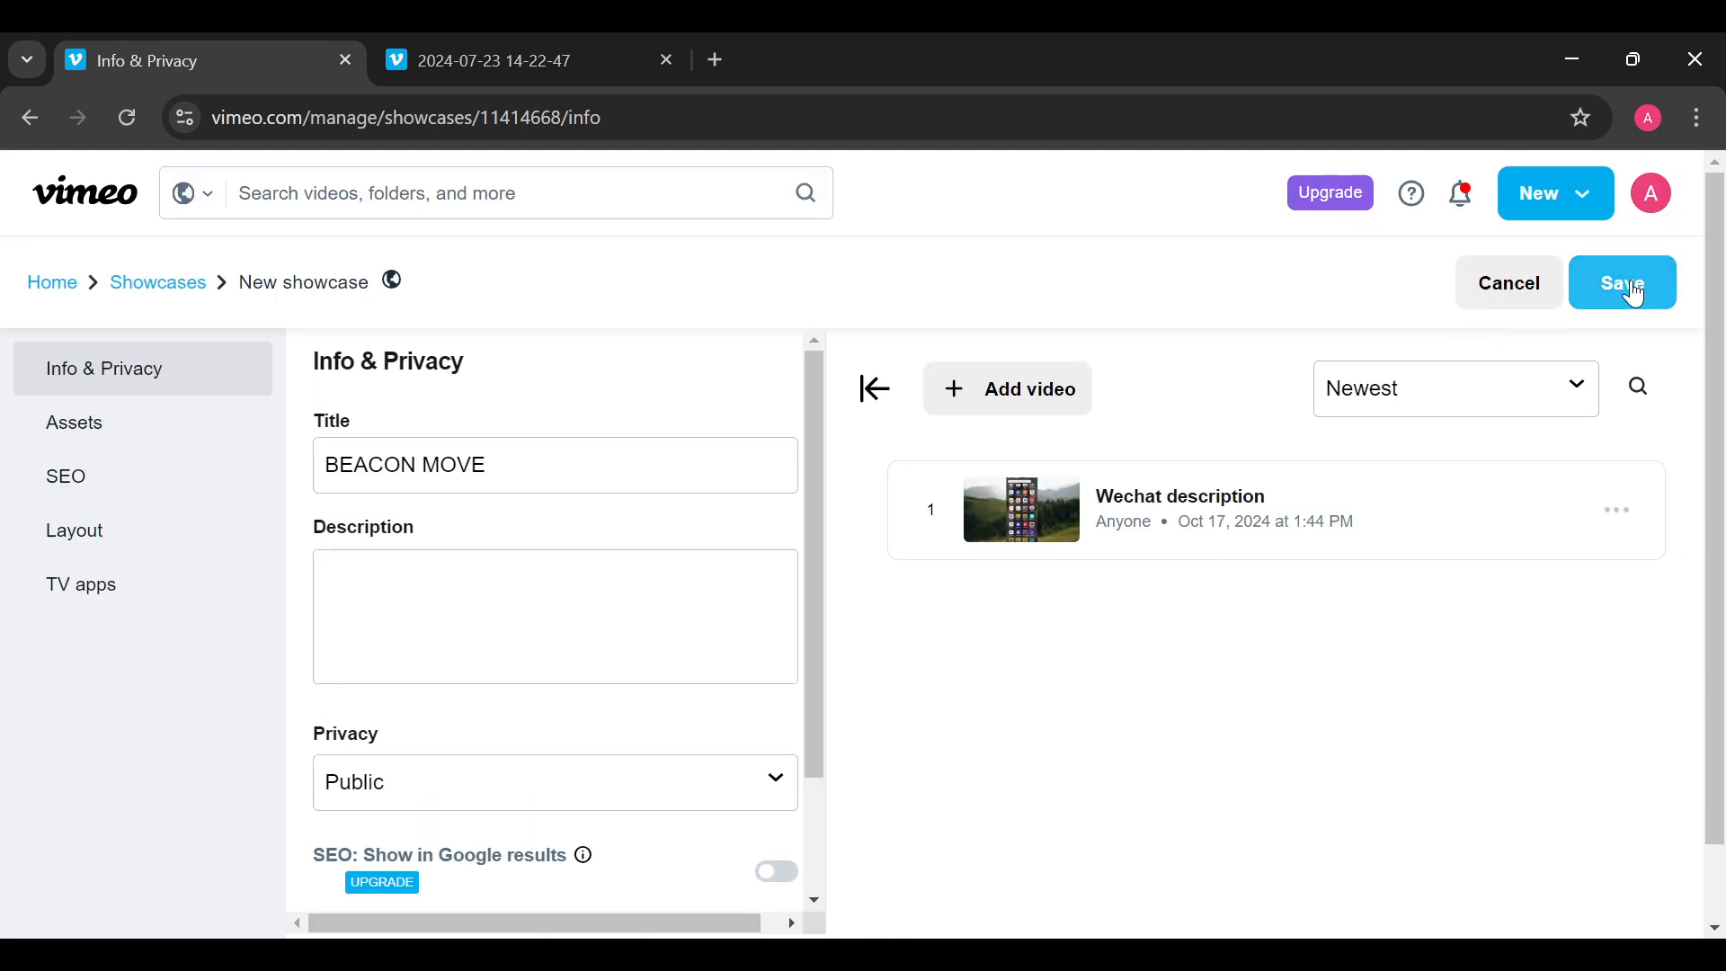
- Save the BEACON MOVE showcase
left_click(1619, 282)
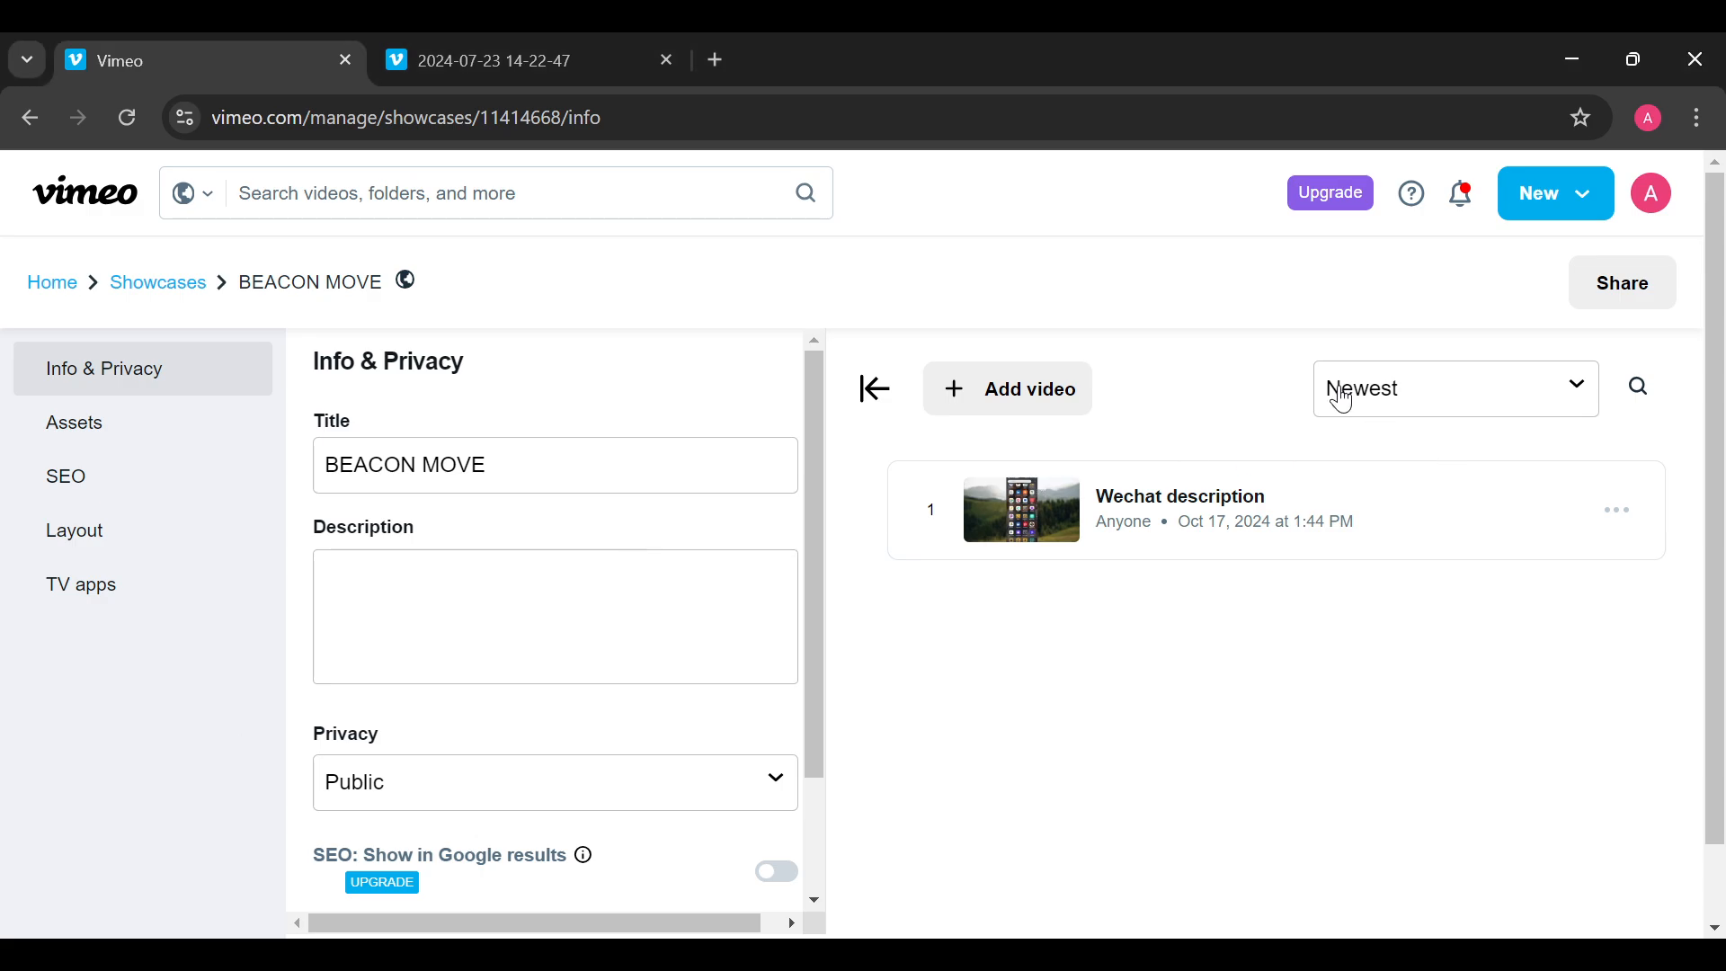
mouse_move(1564, 297)
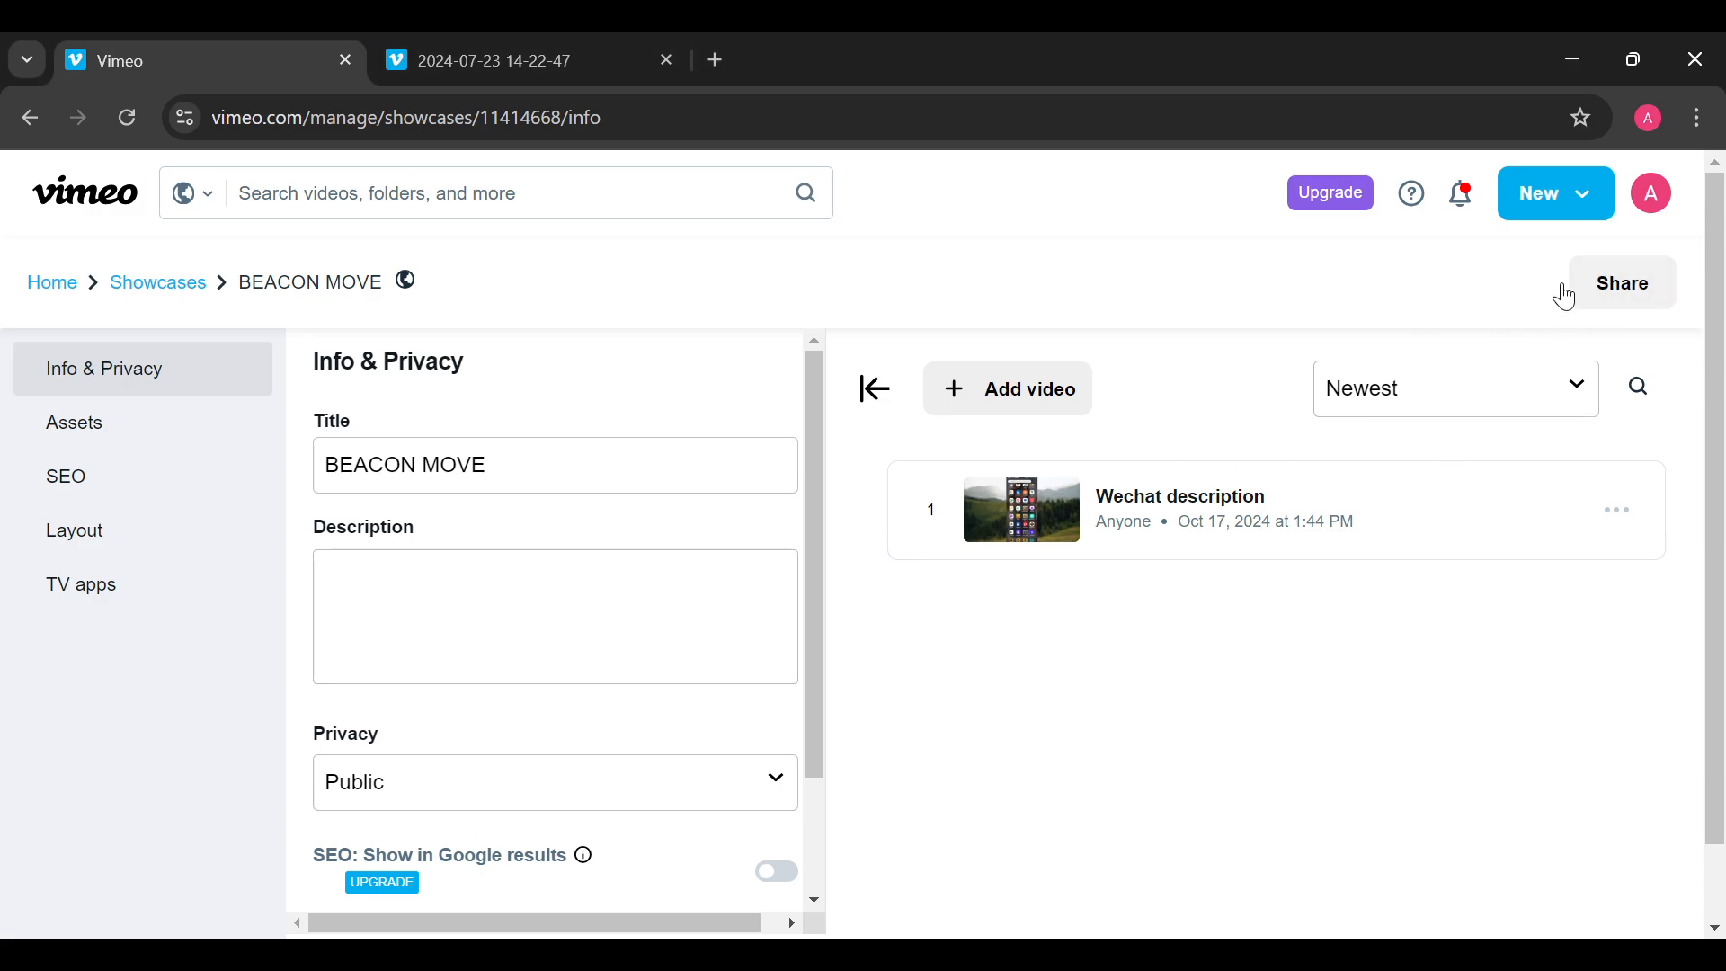
- Copy the public link for BEACON MOVE from its share dialog
left_click(1619, 284)
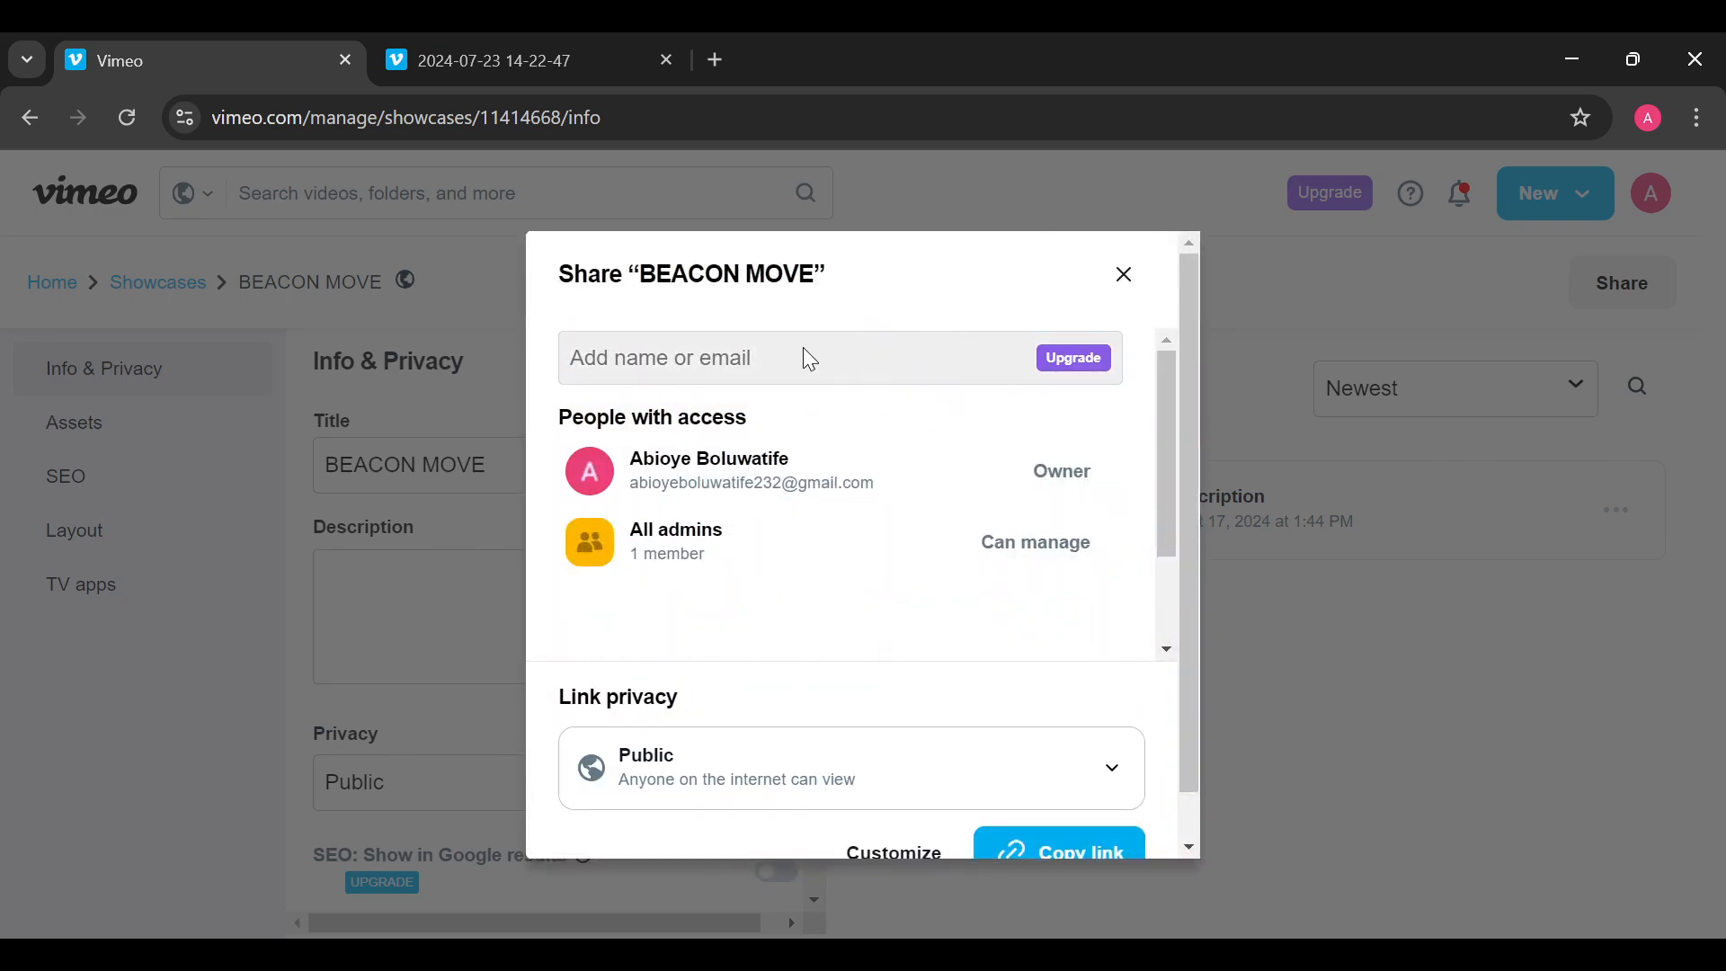
scroll("down", 3)
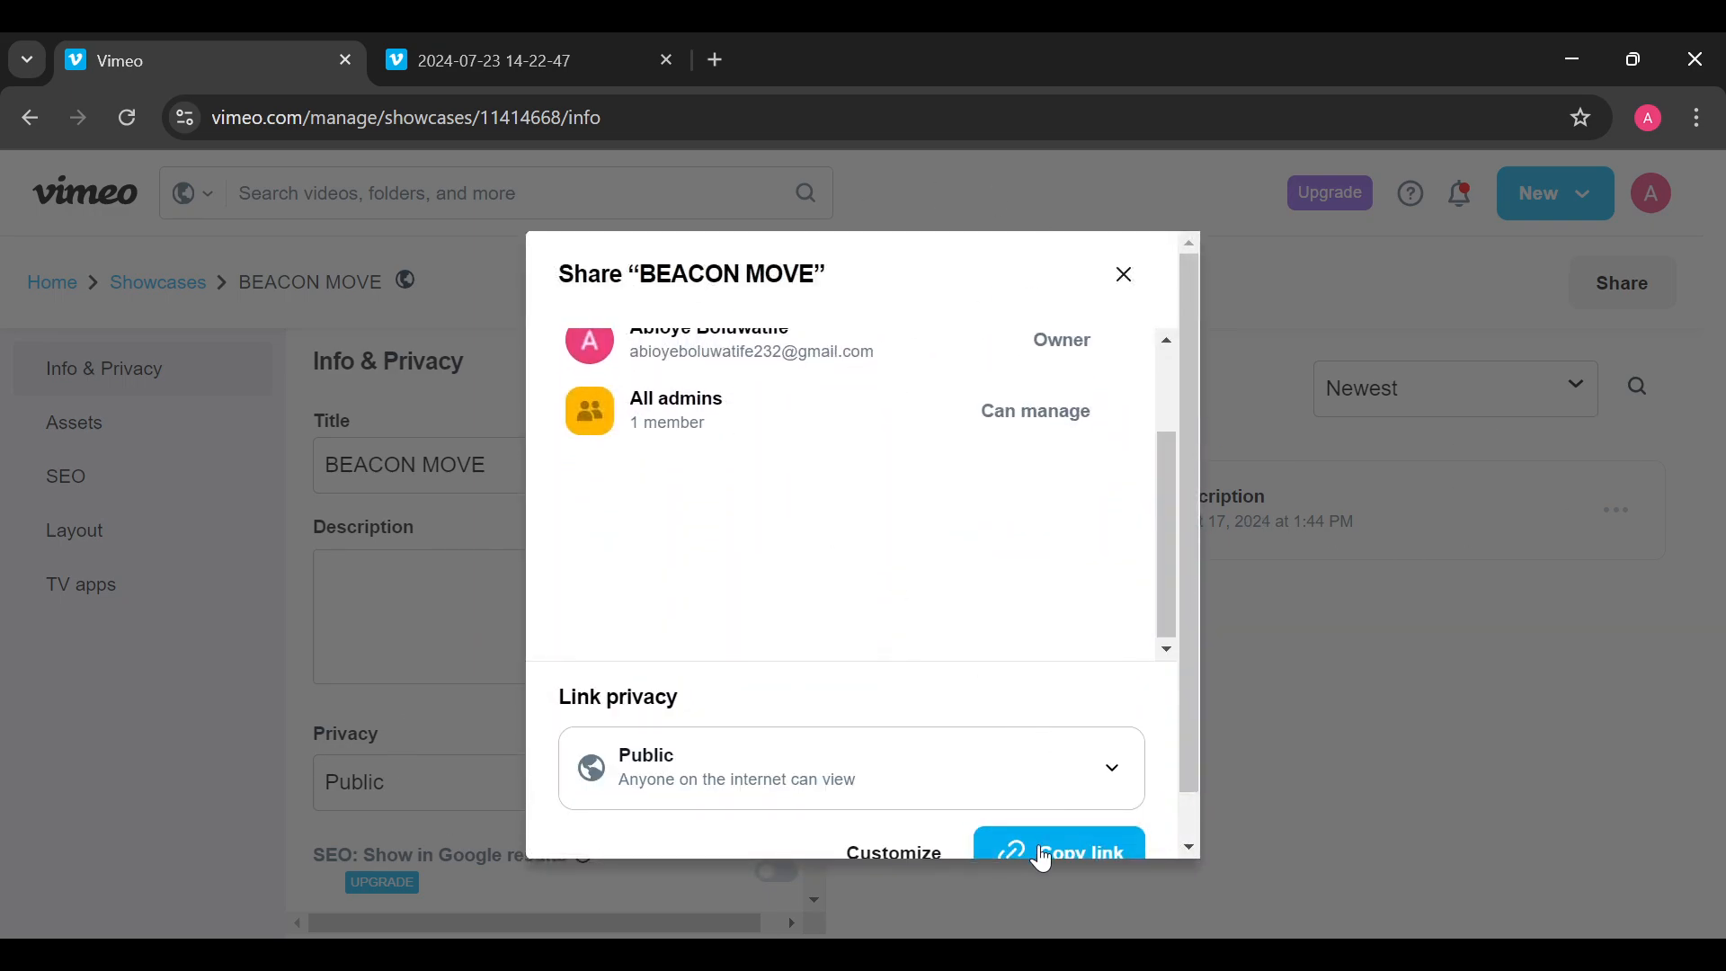
left_click(1057, 853)
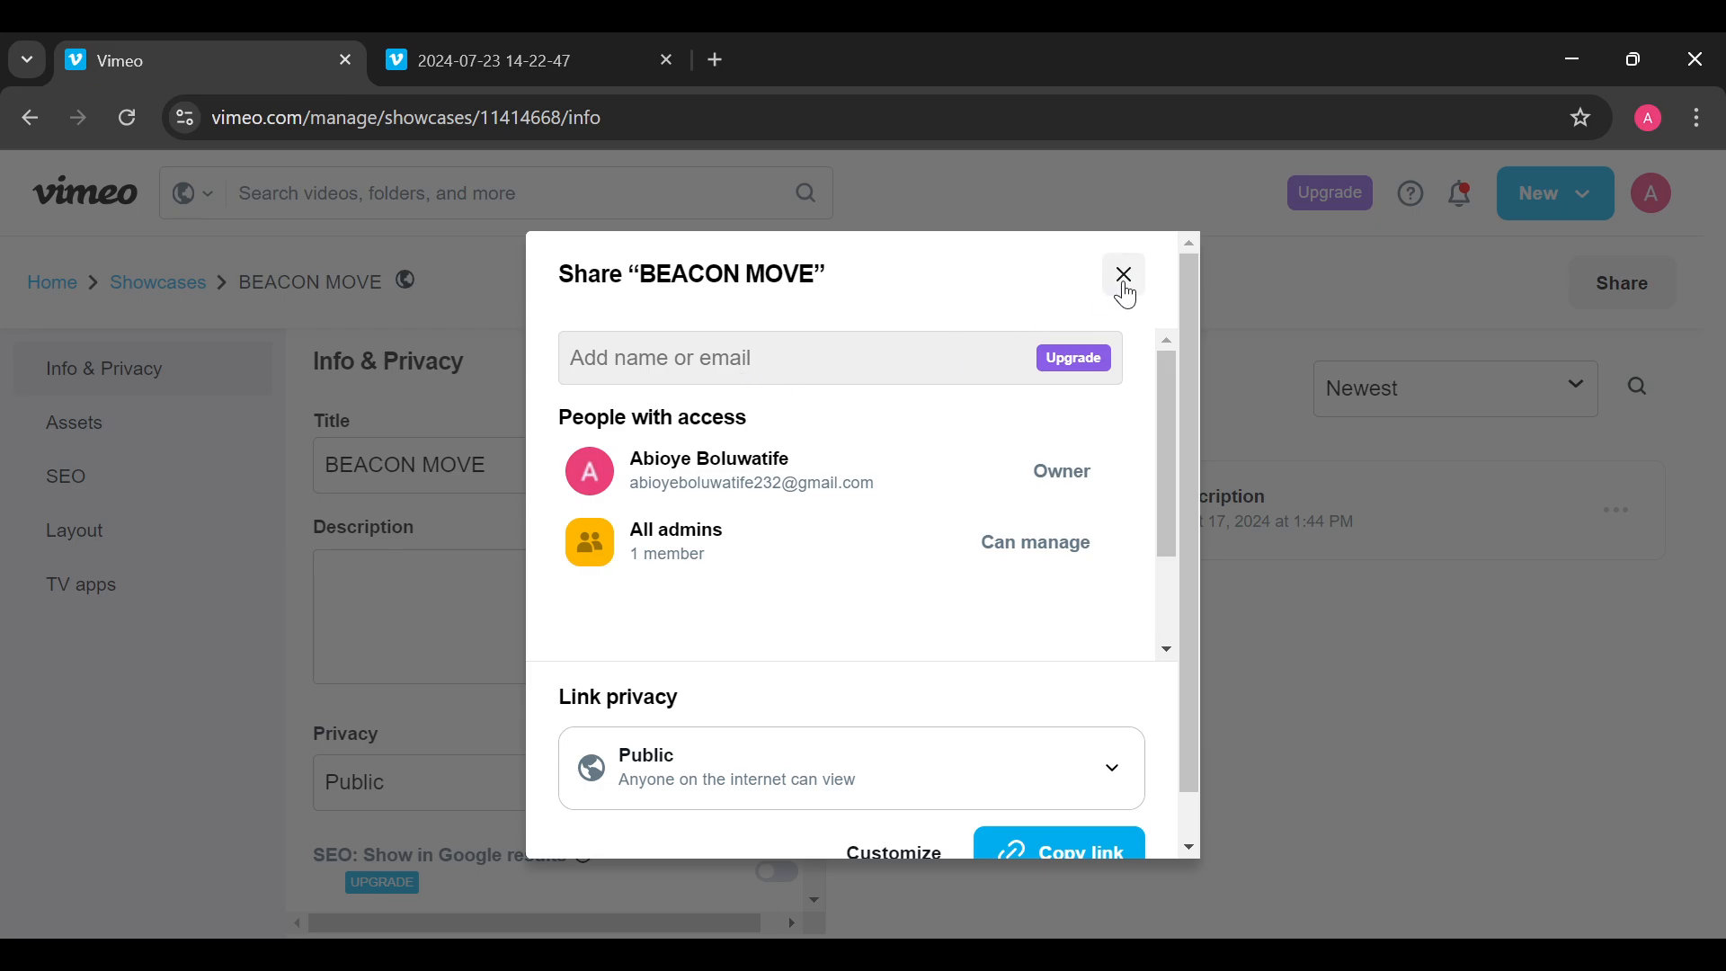
- Close the share dialog and return to the Vimeo home page
left_click(1123, 274)
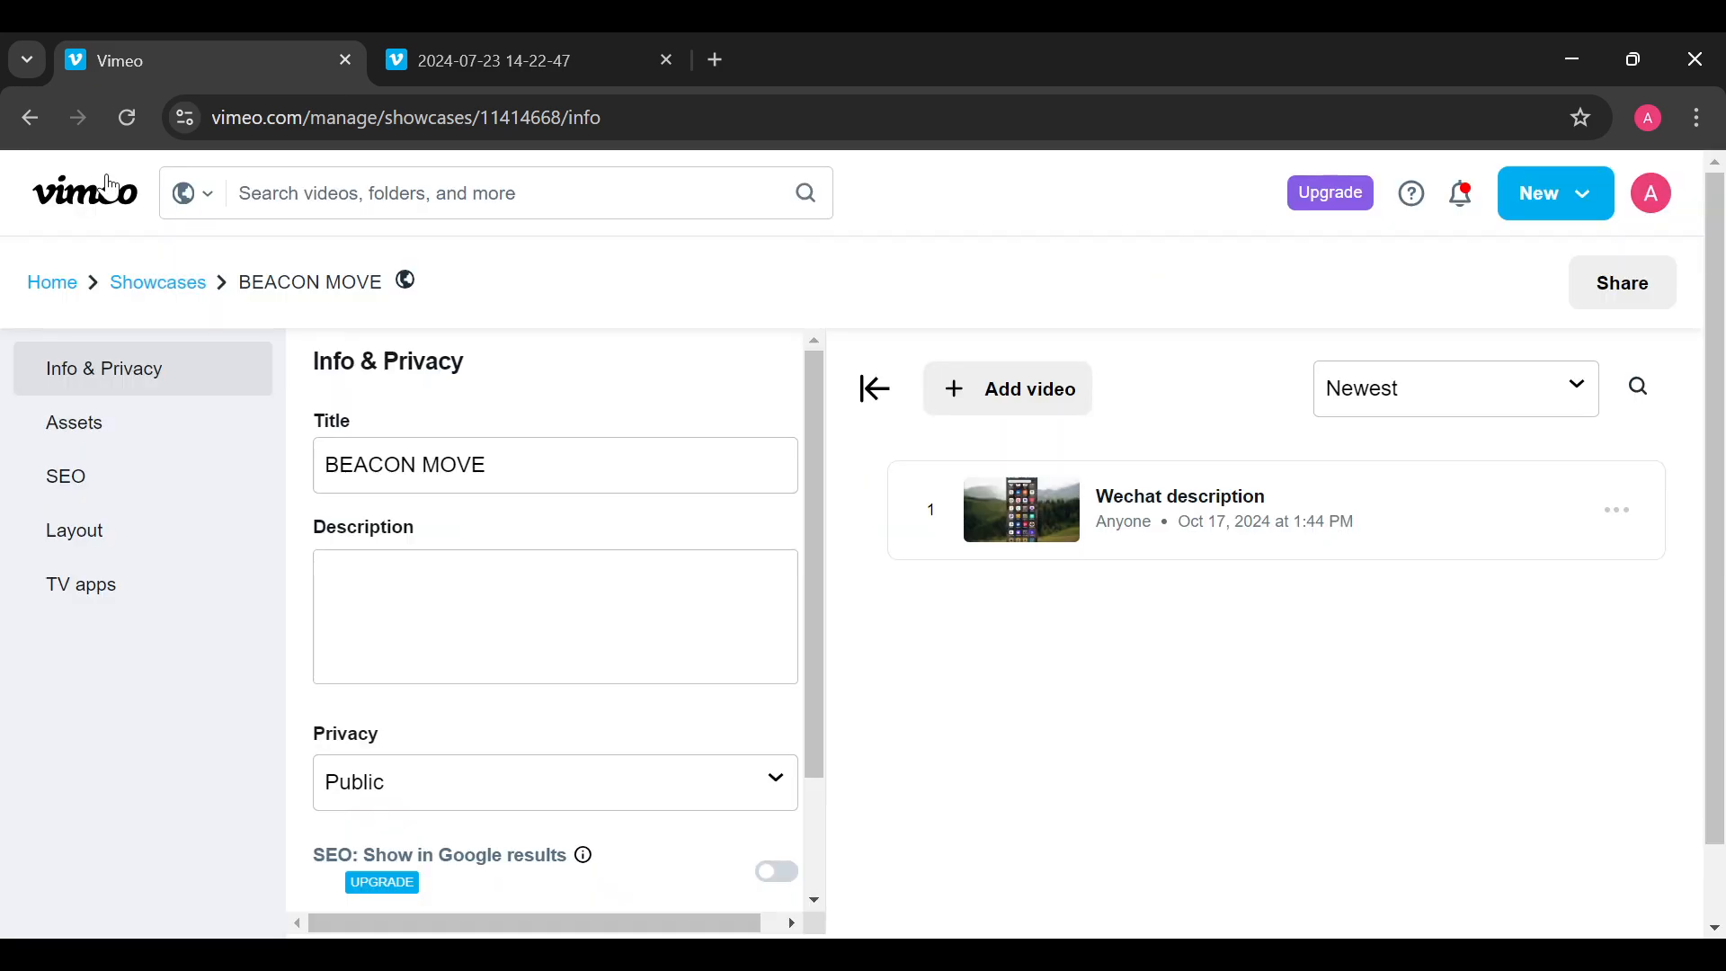
left_click(52, 282)
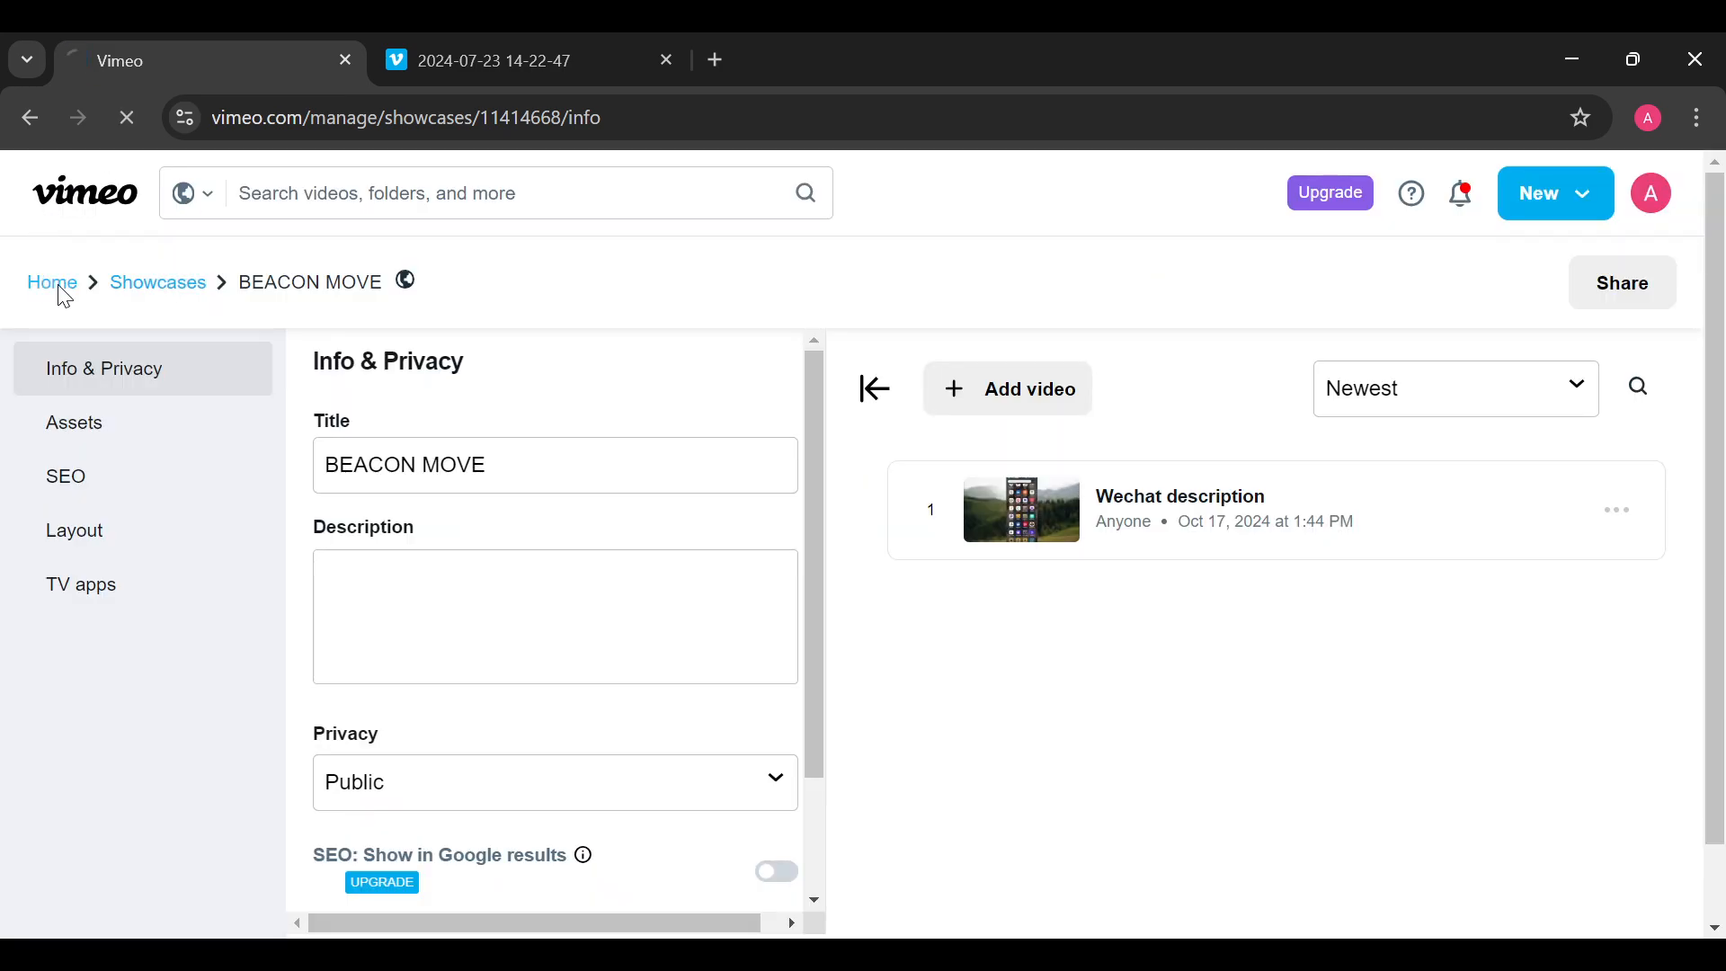
left_click(52, 282)
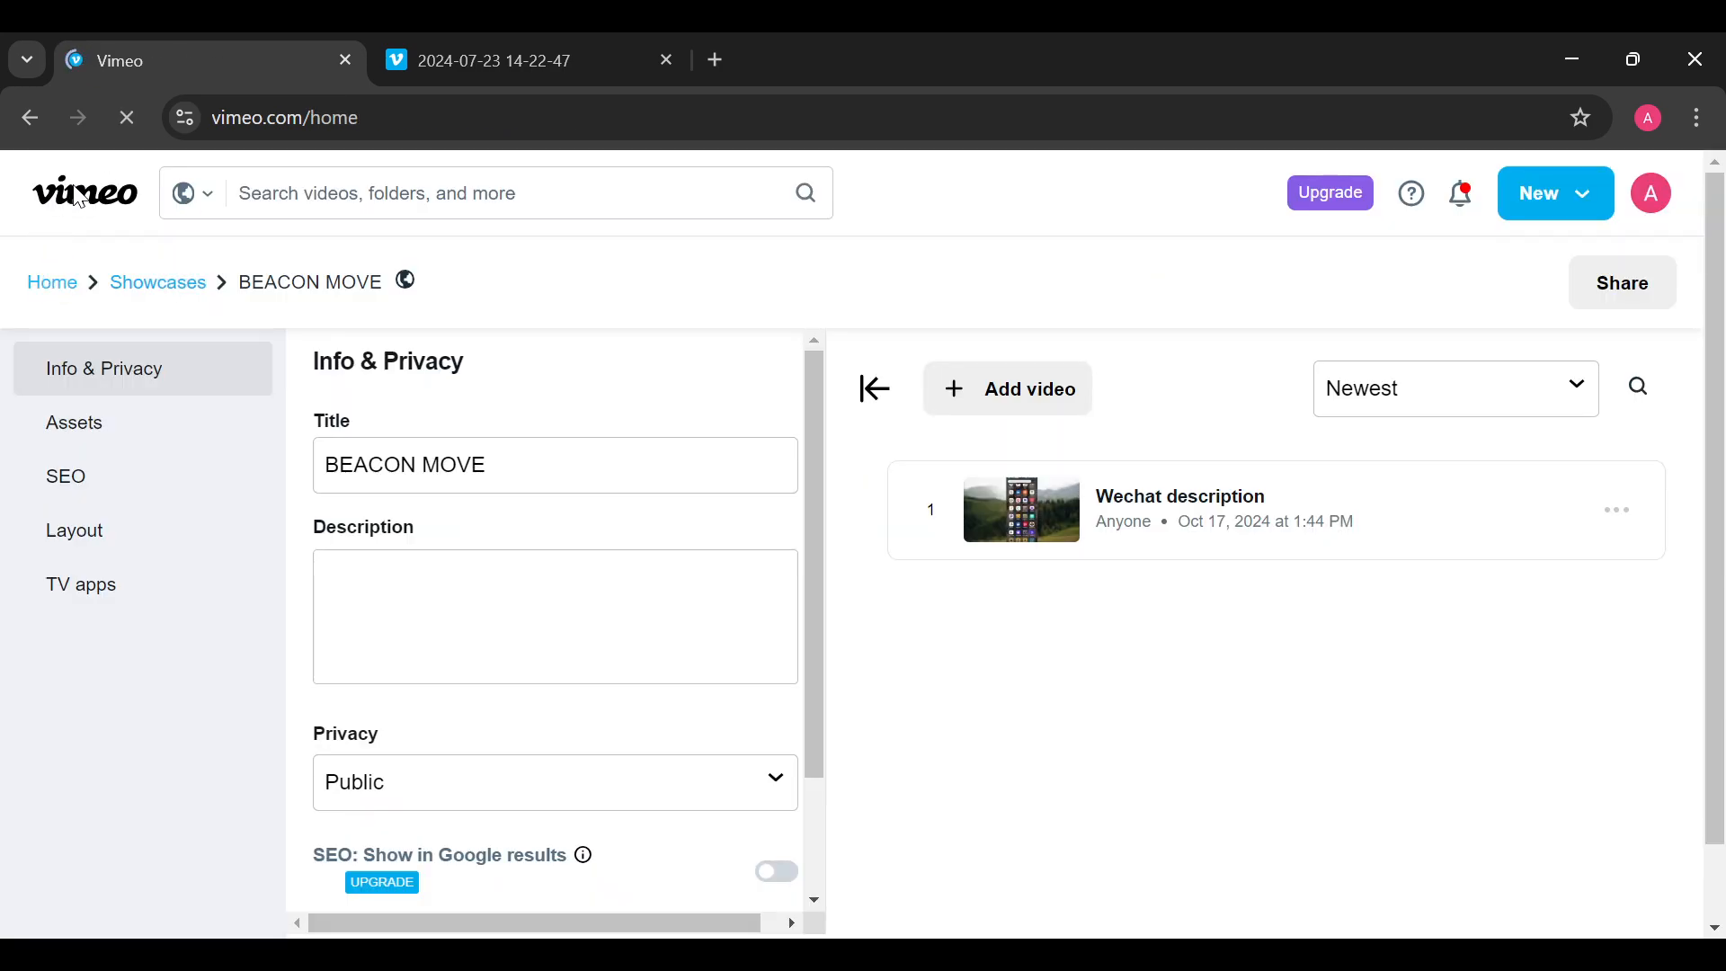